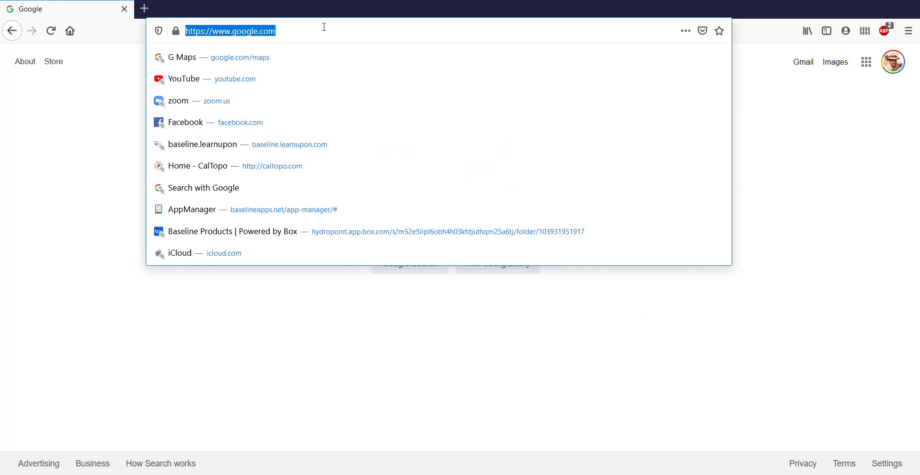
- Navigate Firefox to baselineapps.net to reach the Baseline sign-in page
text(baselineapps.net/baseline-login/?redir=https://baselineapps)
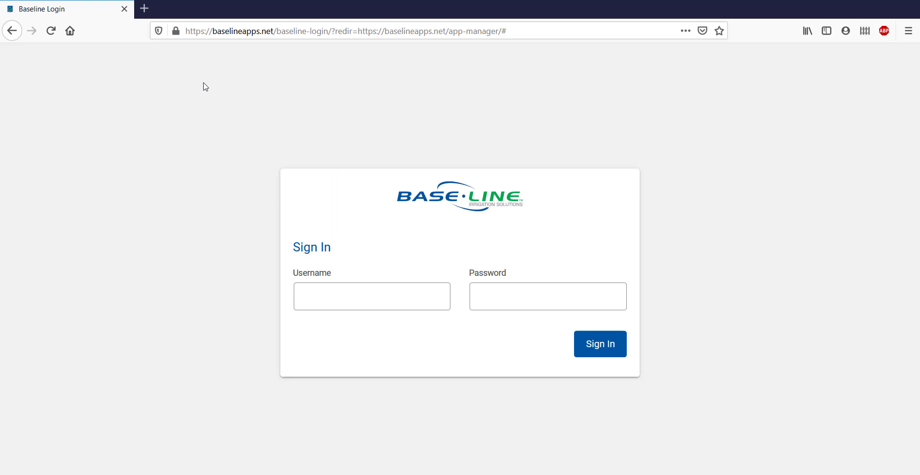
mouse_move(342, 269)
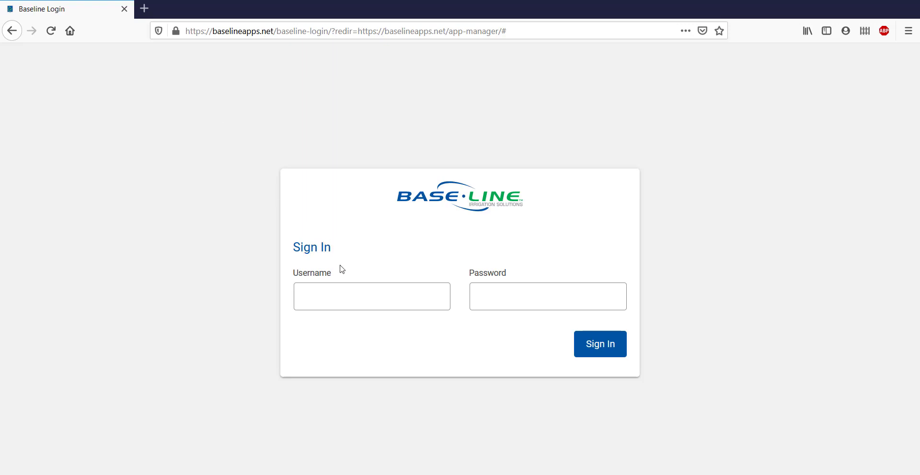
- Enter the account username and credentials and sign in to Baseline Apps
click(371, 295)
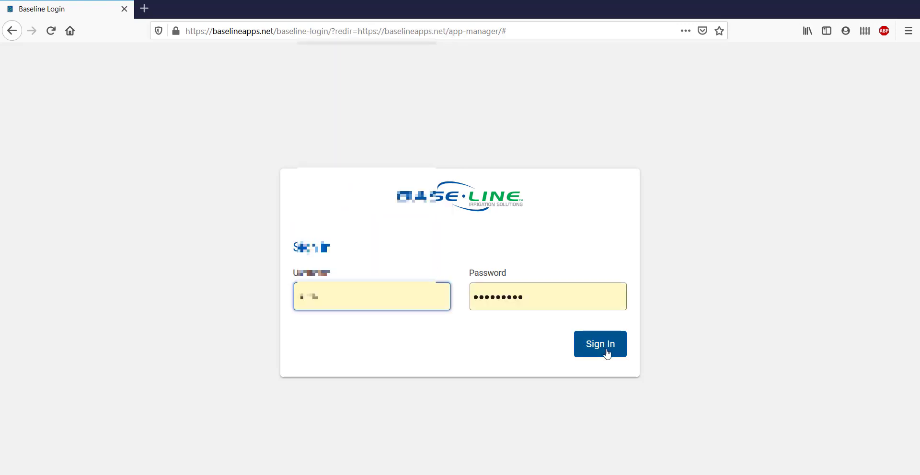
click(599, 344)
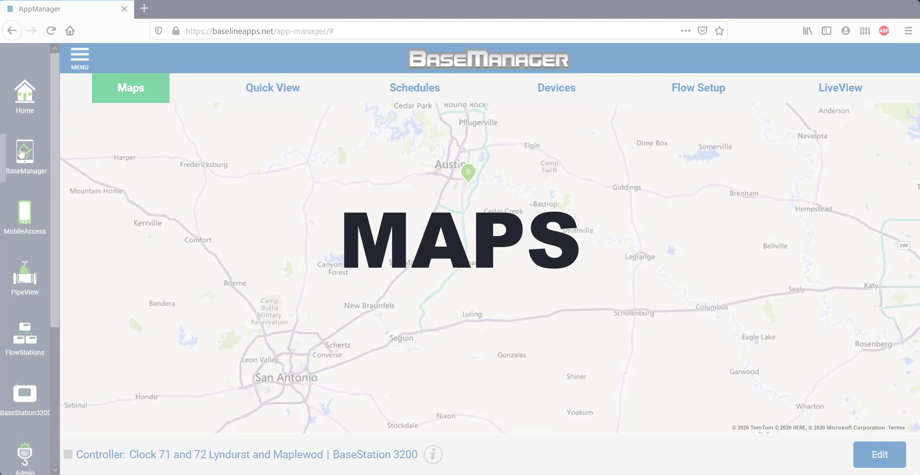
- Open BaseManager and zoom the map to the controller's site along Highway 71 E
click(130, 88)
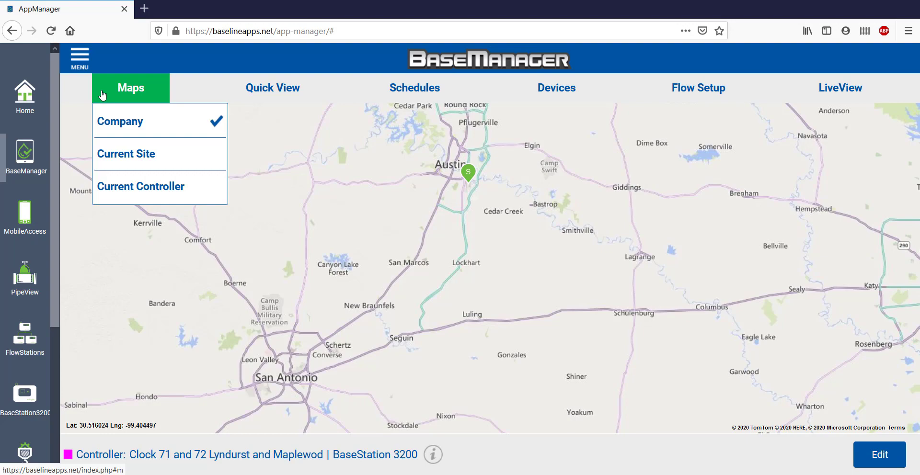
click(125, 154)
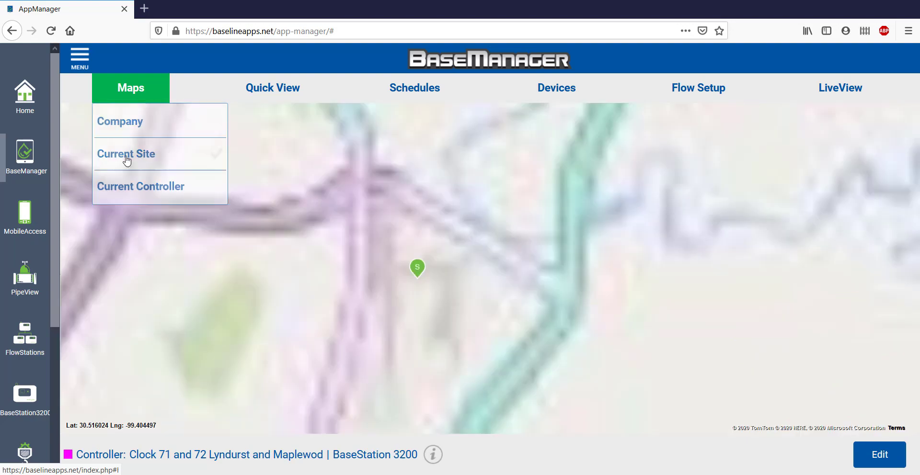
click(126, 153)
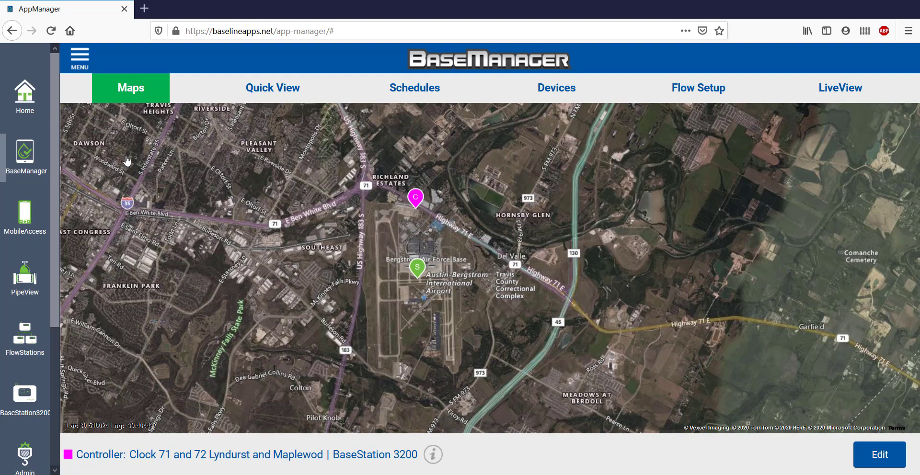
mouse_move(420, 203)
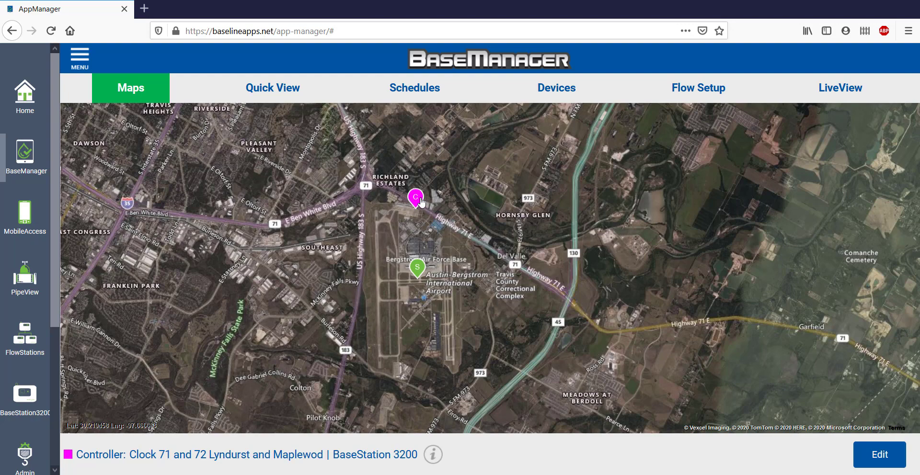
click(131, 87)
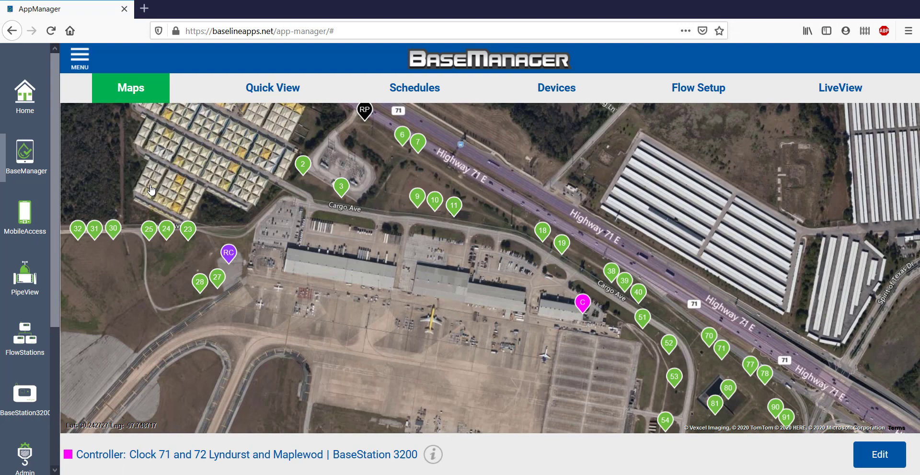
click(879, 455)
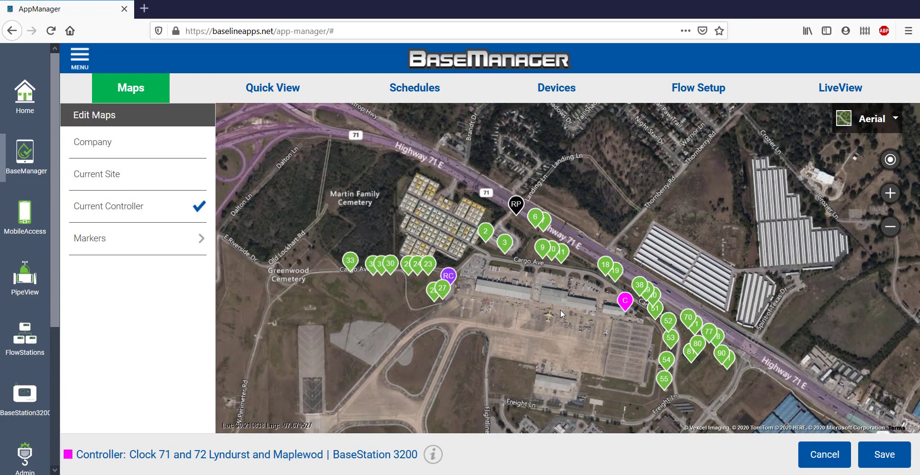
drag(560, 314, 548, 321)
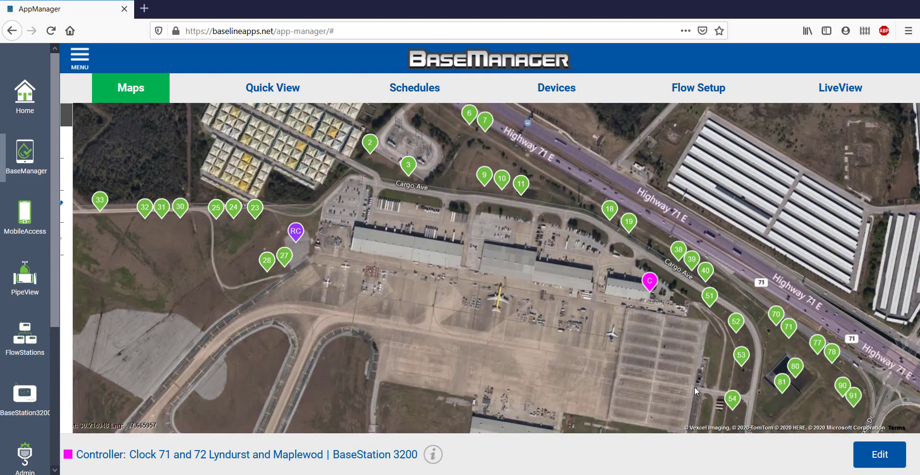
click(407, 164)
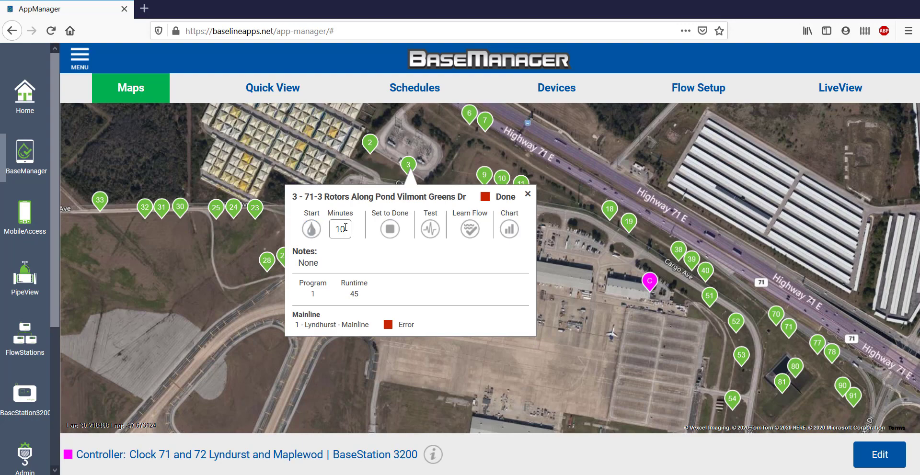
- Start a 5-minute manual watering run on zone 3
click(339, 229)
text(5)
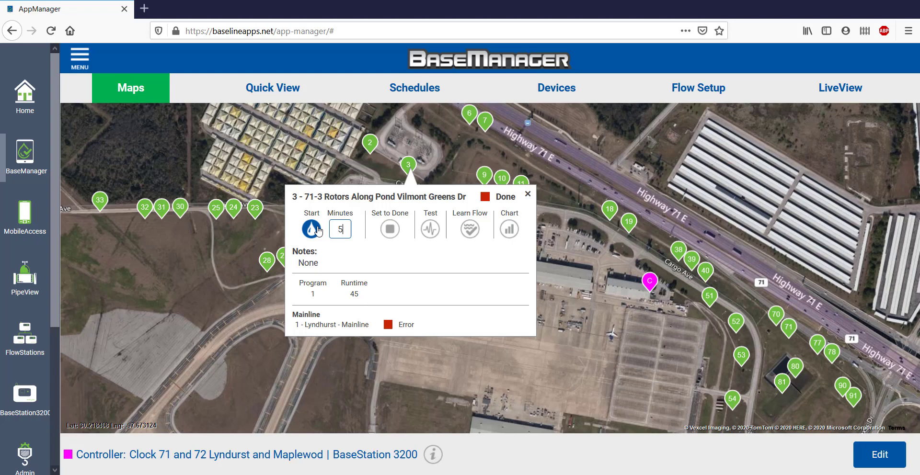
click(311, 229)
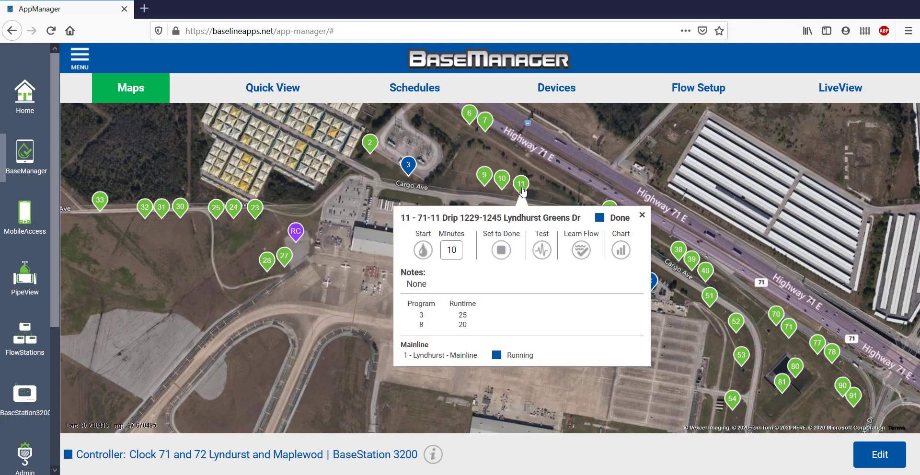
- Test zone 11's valve wiring and learn the flow rate for zone 18
click(540, 249)
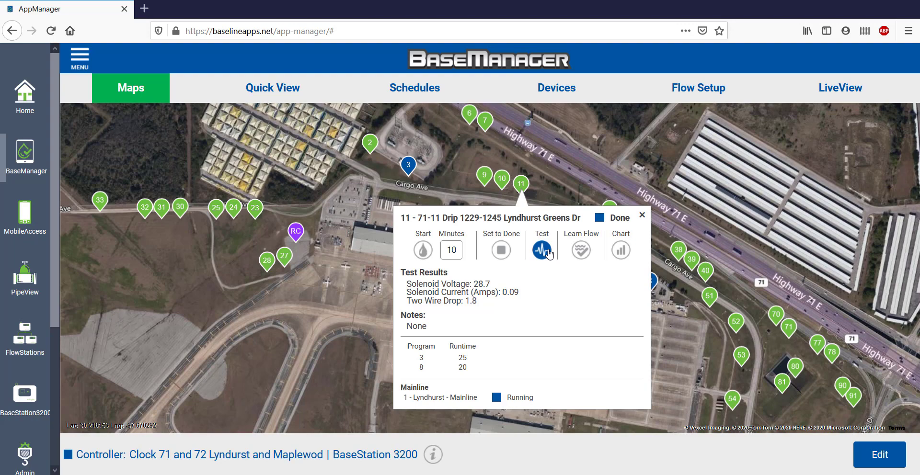
click(609, 209)
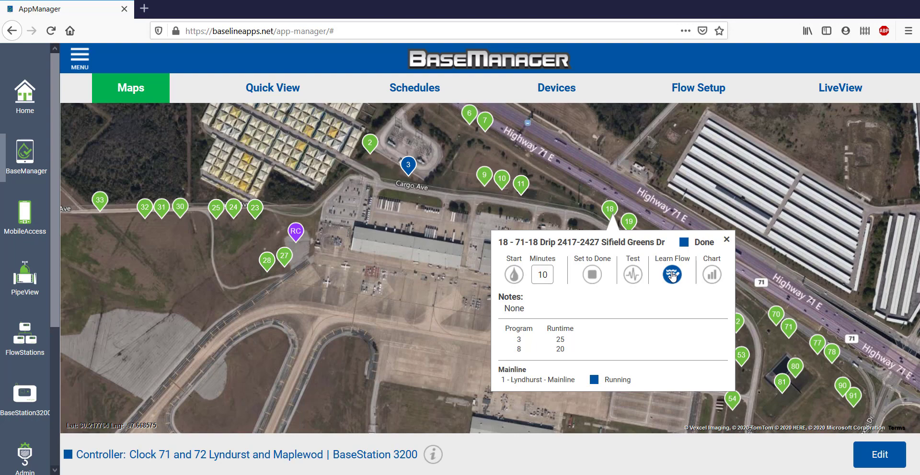
click(591, 274)
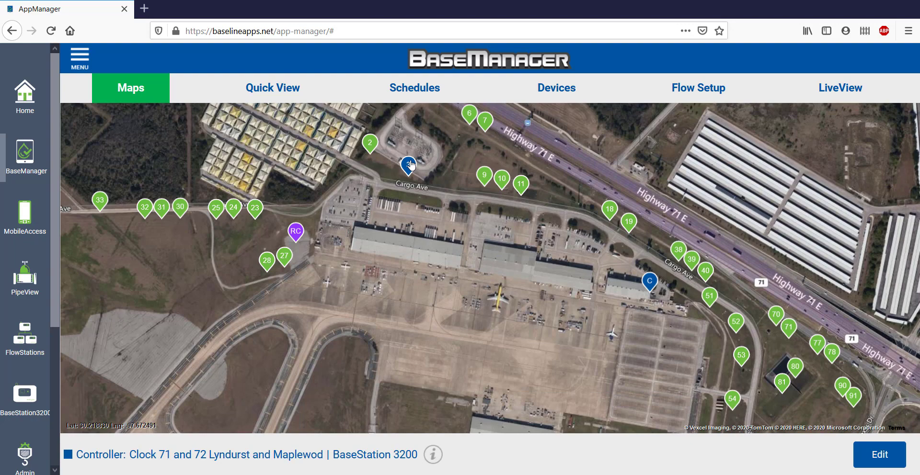
- Set zone 3's manual run to Done, then view and close zone 27's details
click(409, 164)
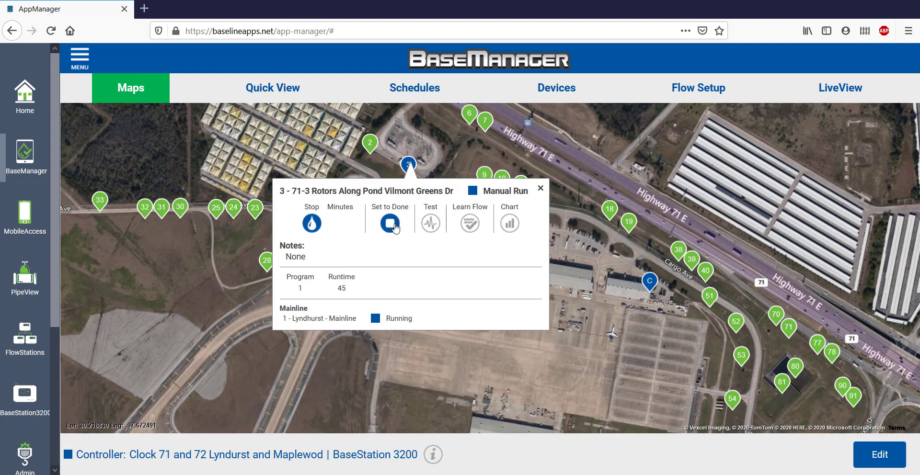
click(389, 223)
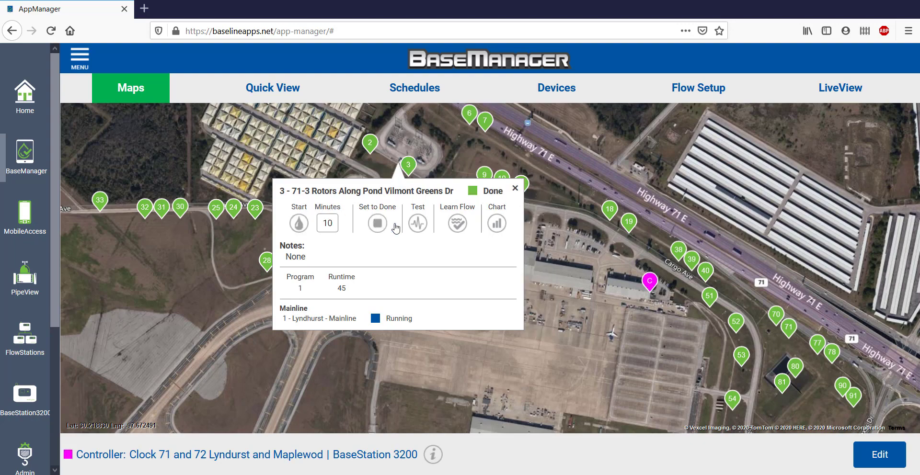
click(514, 188)
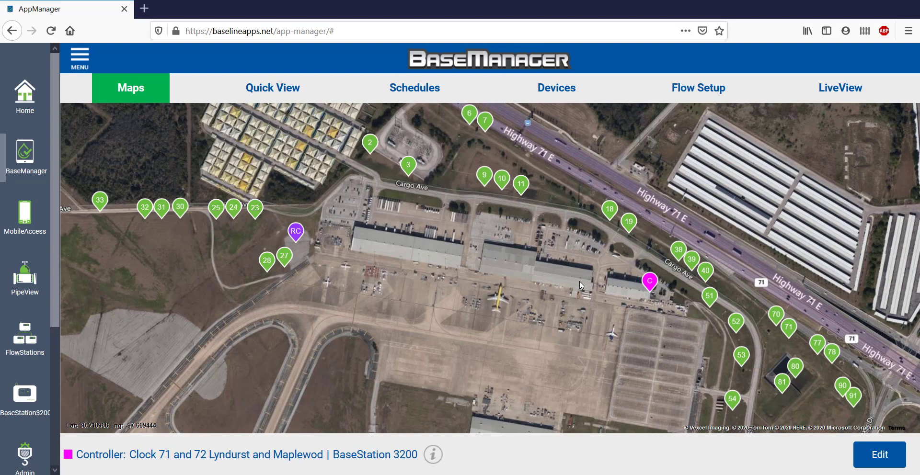
click(286, 256)
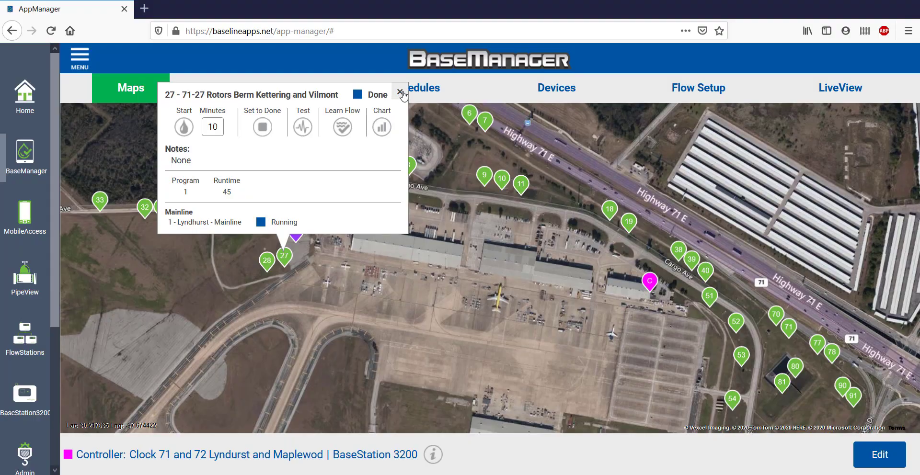
click(272, 87)
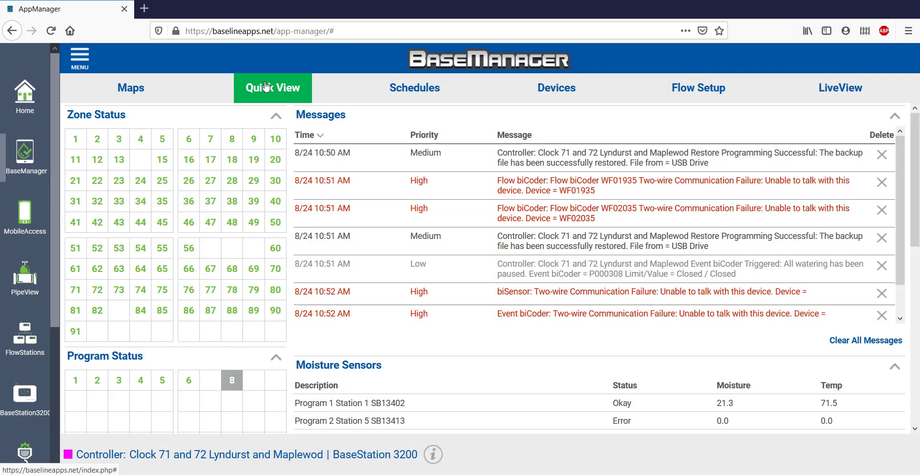
mouse_move(168, 126)
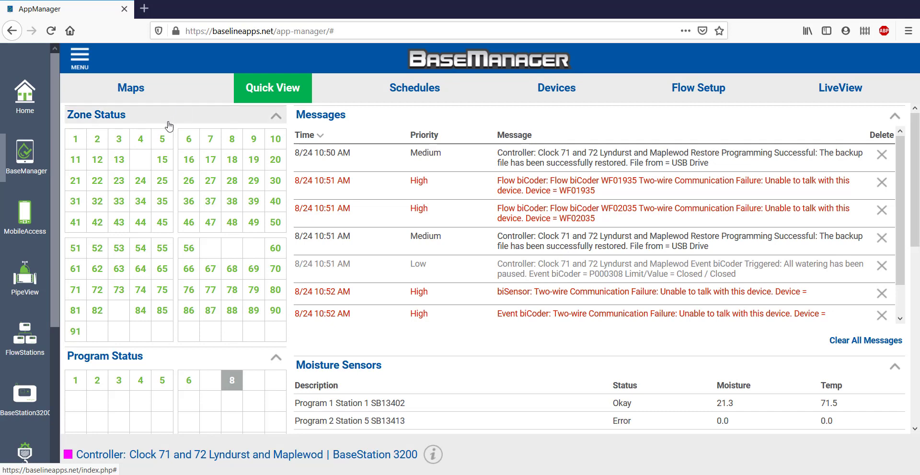
- Open zone 27, 'Rotors Berm Kettering and Vilmont', from Quick View's zone status grid
click(162, 138)
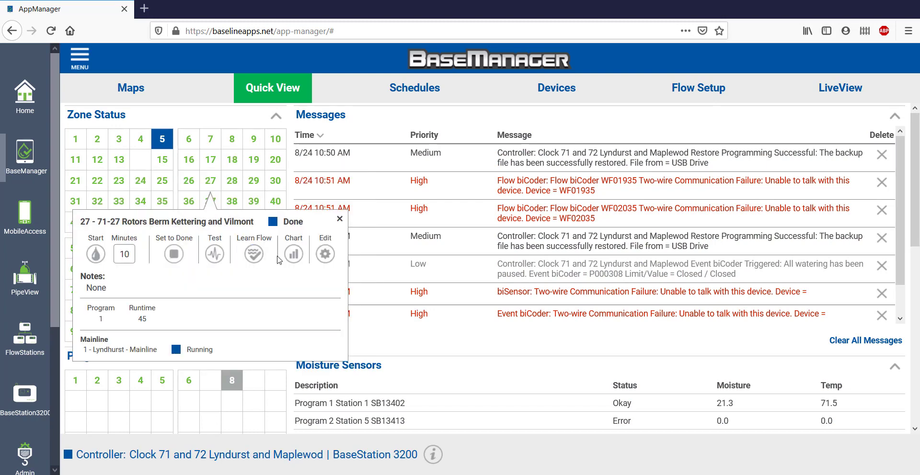
scroll(down, 3)
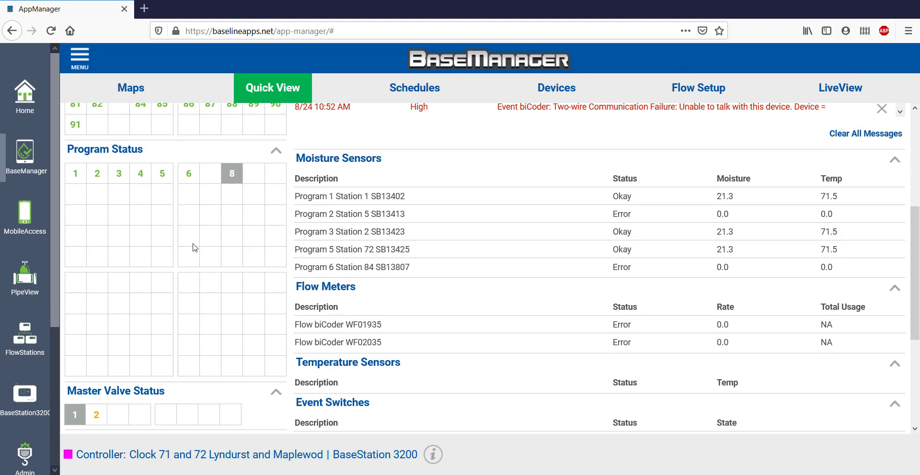
click(118, 173)
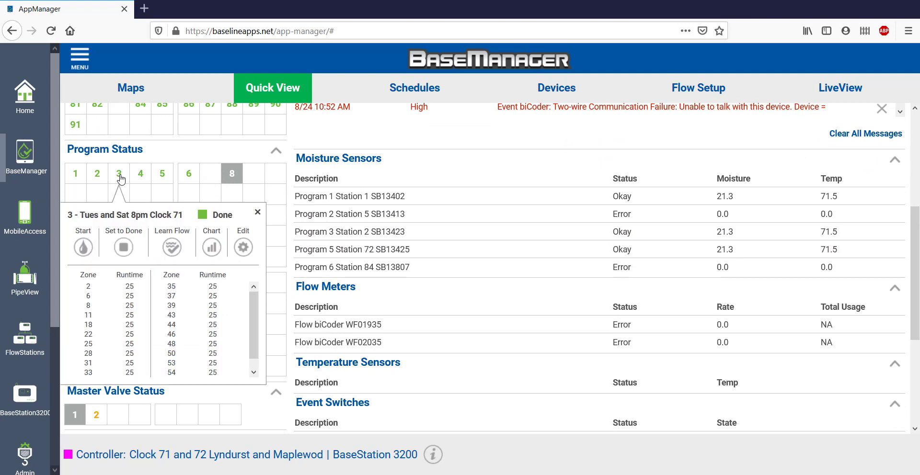
mouse_move(169, 181)
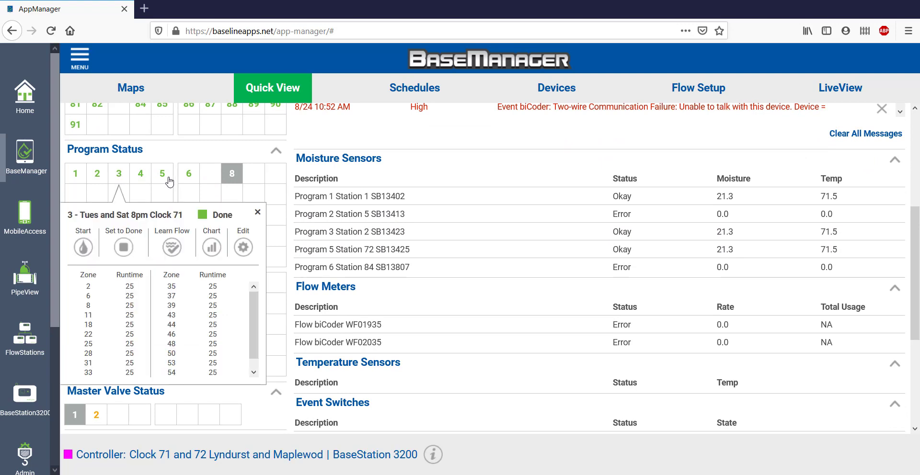
click(162, 174)
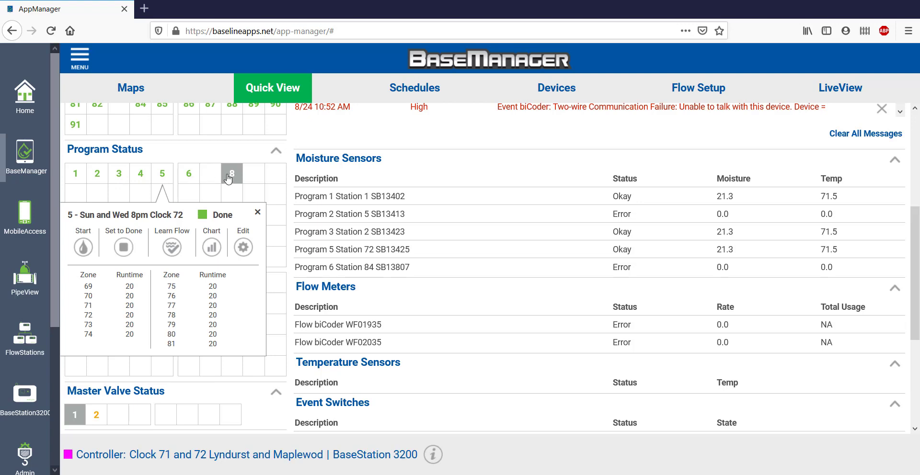
click(231, 173)
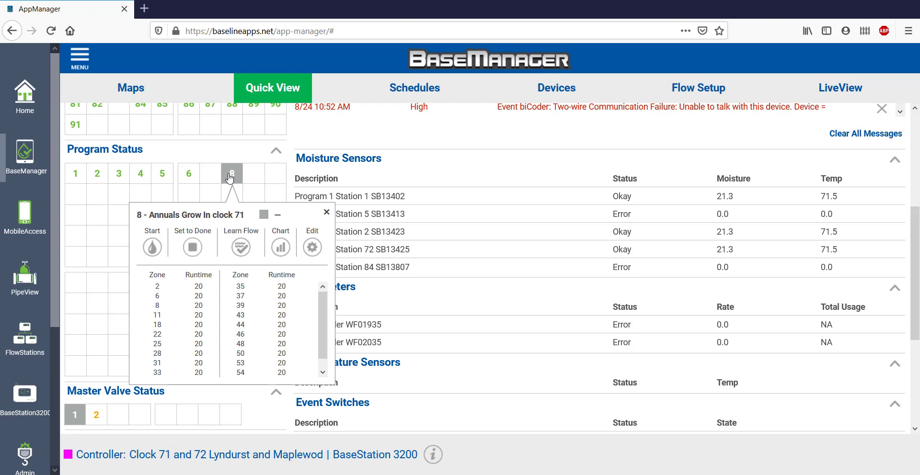
click(326, 212)
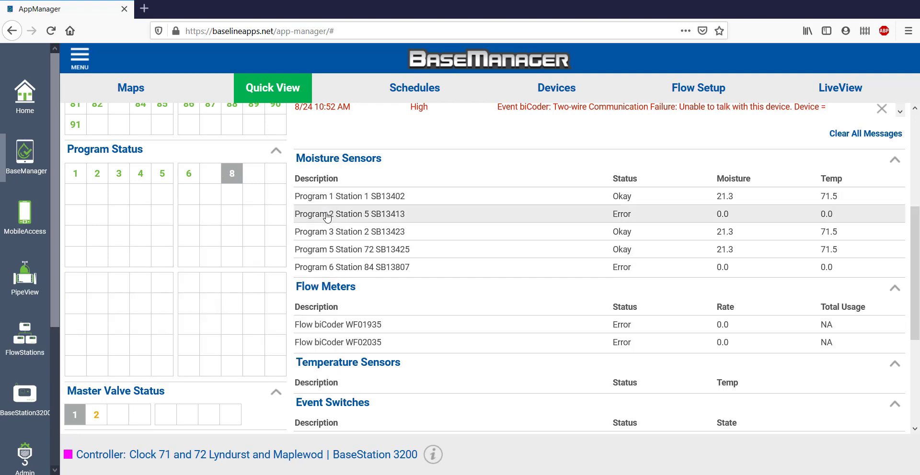
mouse_move(267, 237)
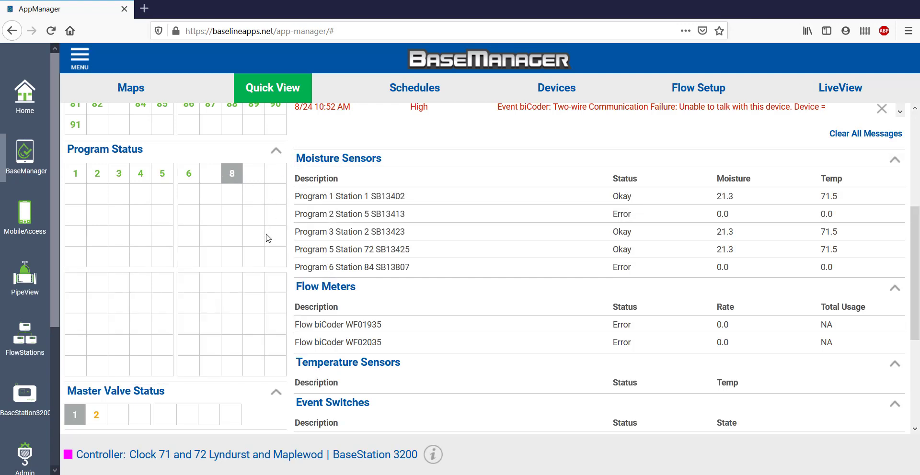
- Delete the duplicate Restore Programming success message and go to the Schedules list
scroll(down, 3)
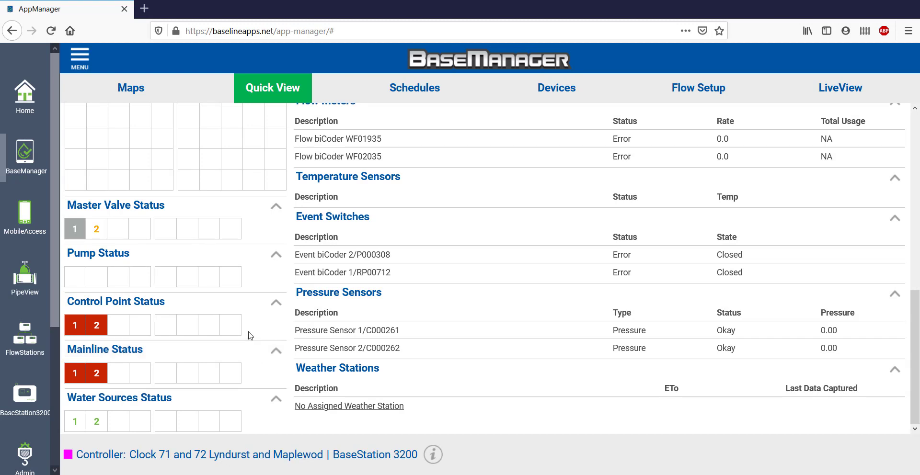
mouse_move(517, 272)
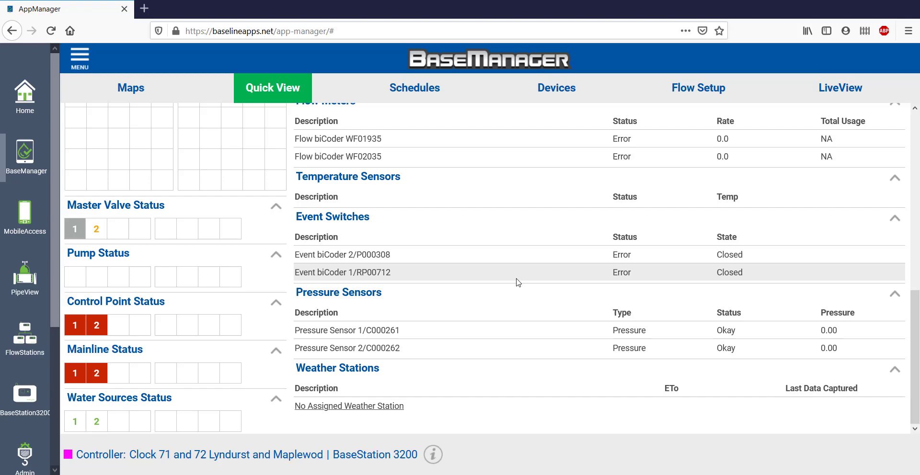
scroll(down, 3)
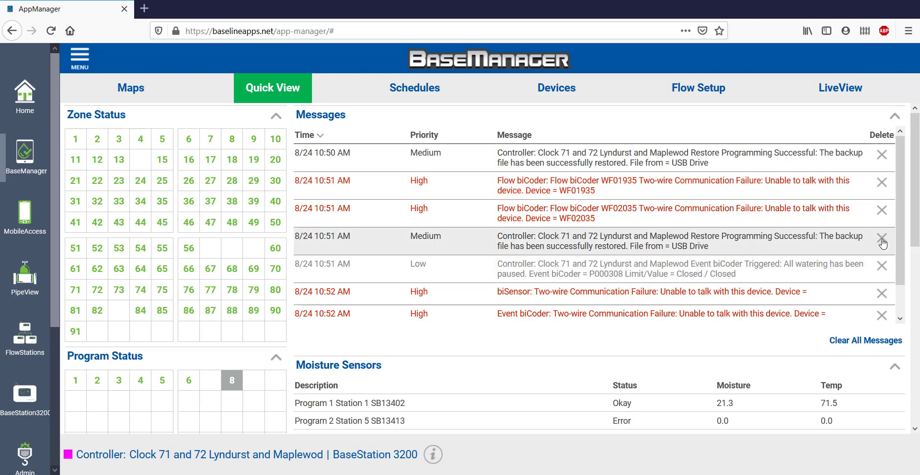
click(882, 240)
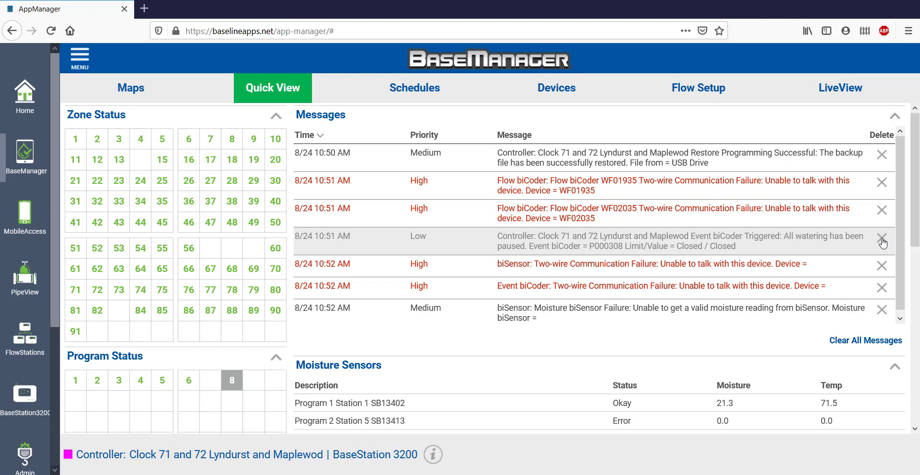
click(414, 87)
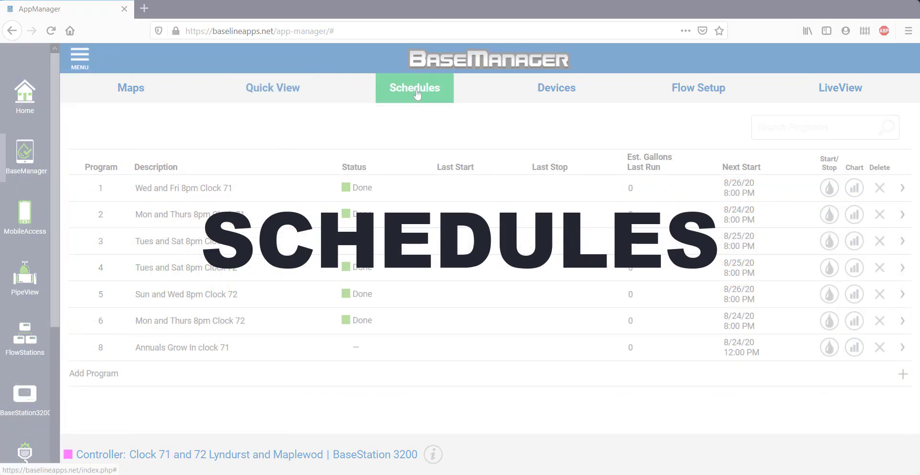
mouse_move(407, 104)
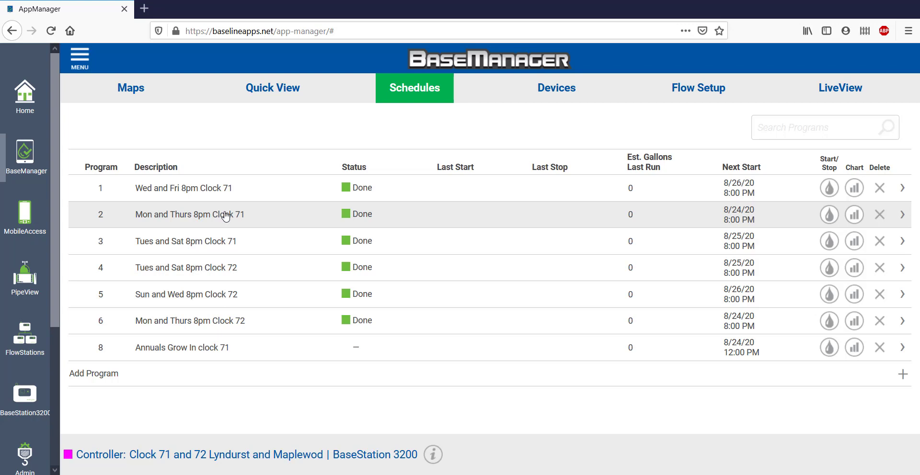
- Open program 2, 'Mon and Thurs 8pm Clock 71', from the Schedules list
click(901, 214)
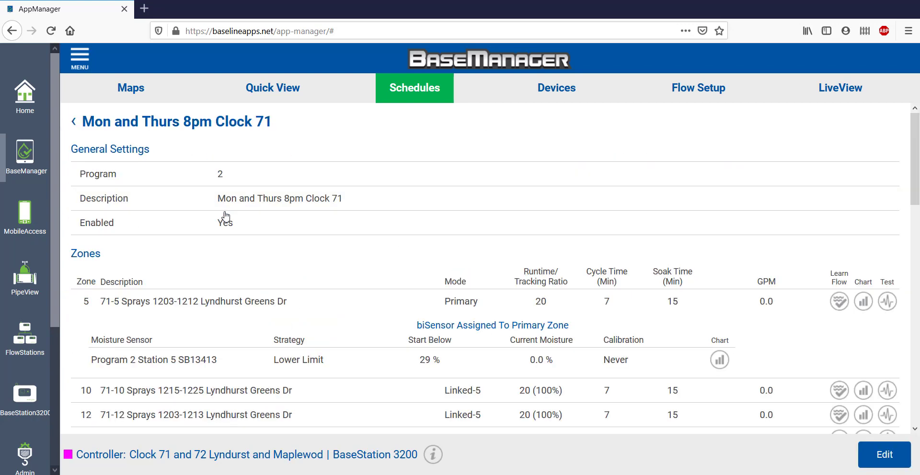
- Review program 2's edit form, including its 8:00 PM Monday/Thursday start, then cancel
click(884, 454)
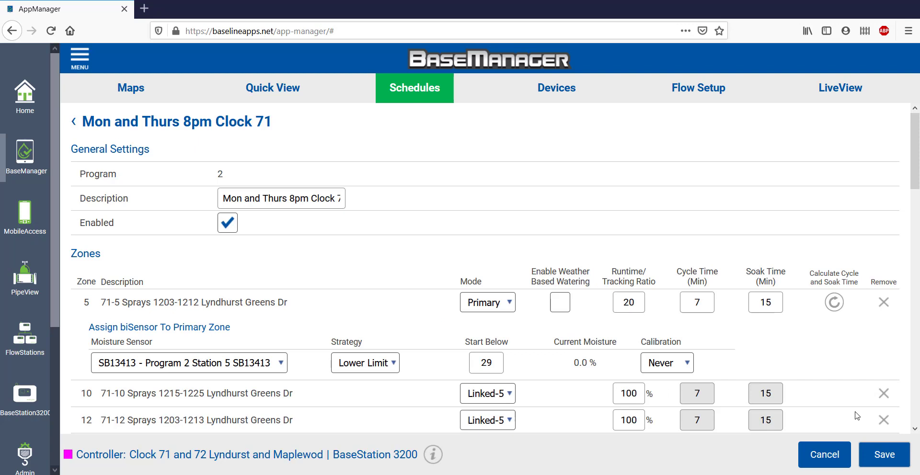
click(282, 198)
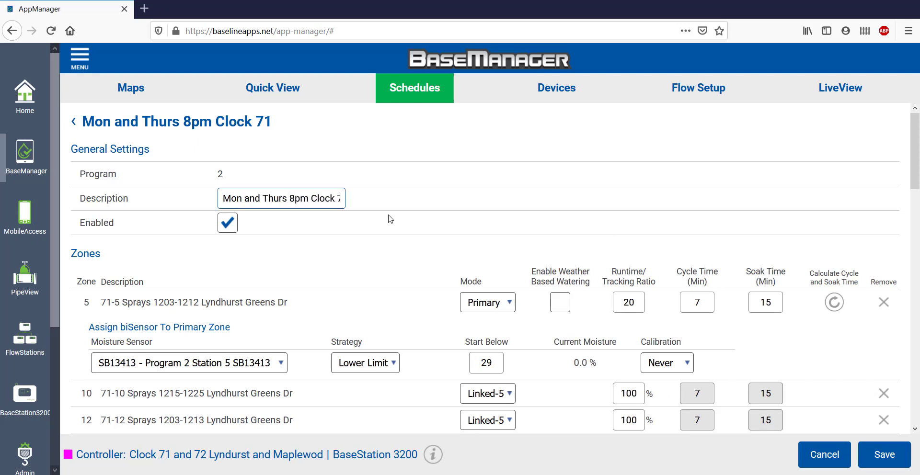
scroll(down, 3)
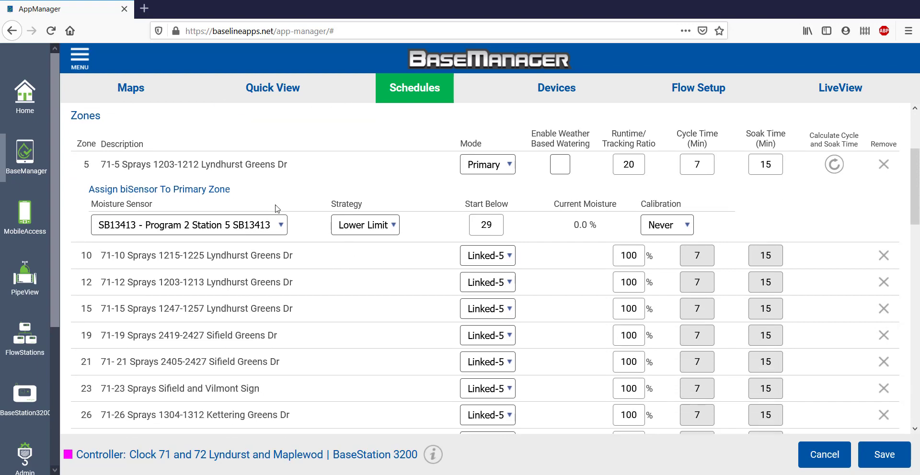
mouse_move(403, 179)
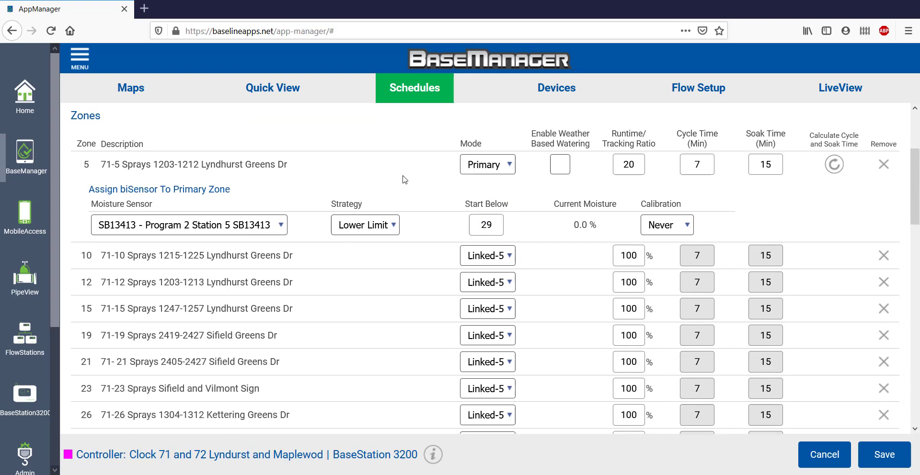
scroll(down, 3)
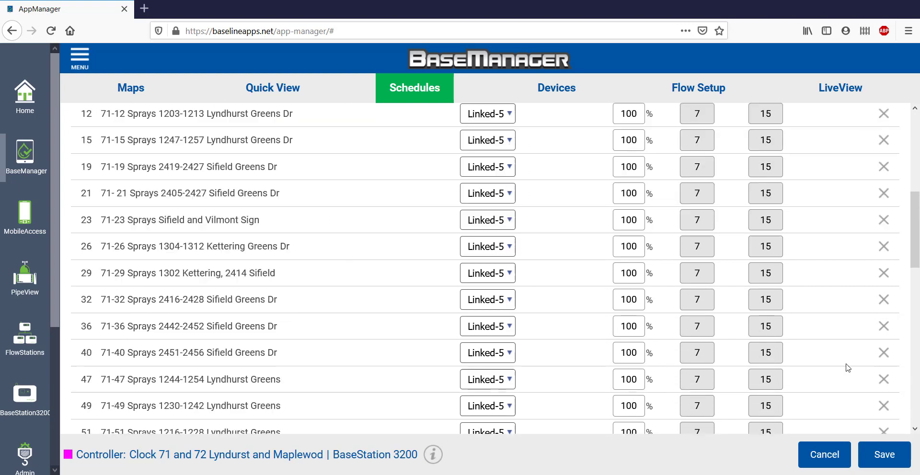
scroll(down, 3)
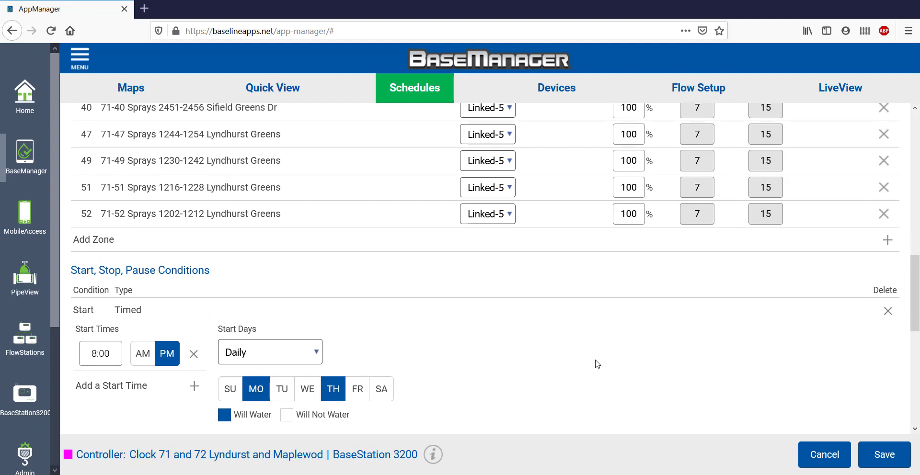
click(556, 87)
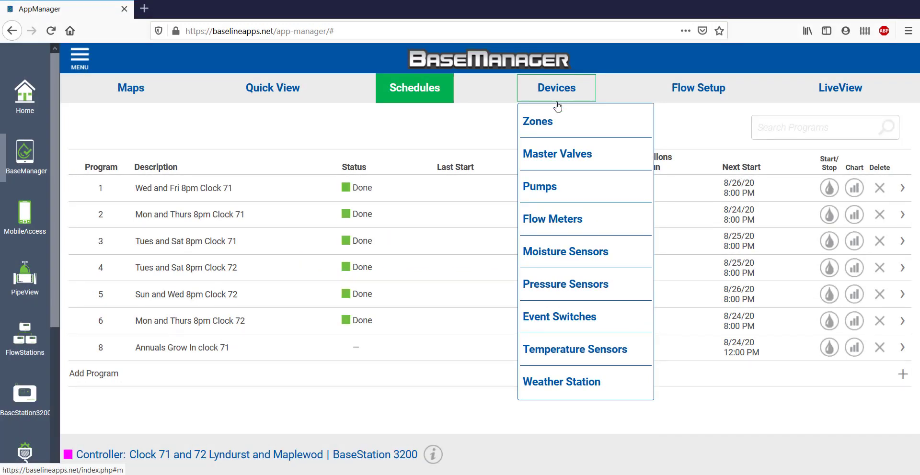
mouse_move(536, 121)
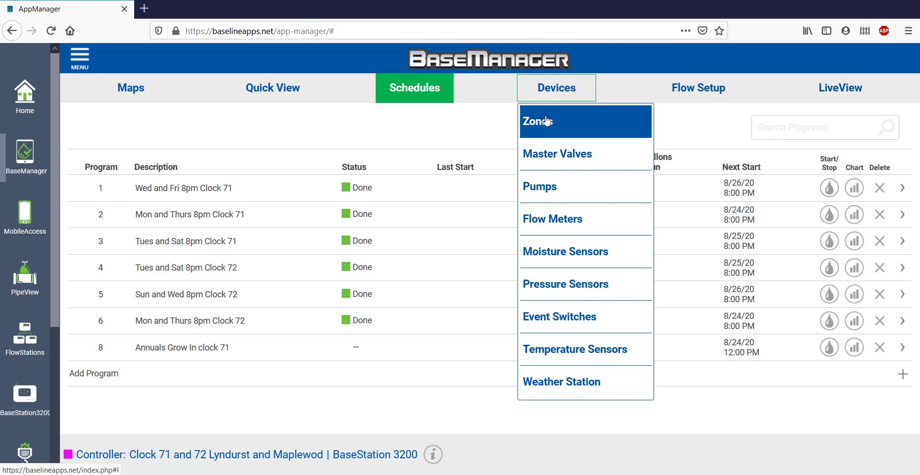
- Browse the Devices zone biCoder list and switch to the Assign biCoders view
click(536, 121)
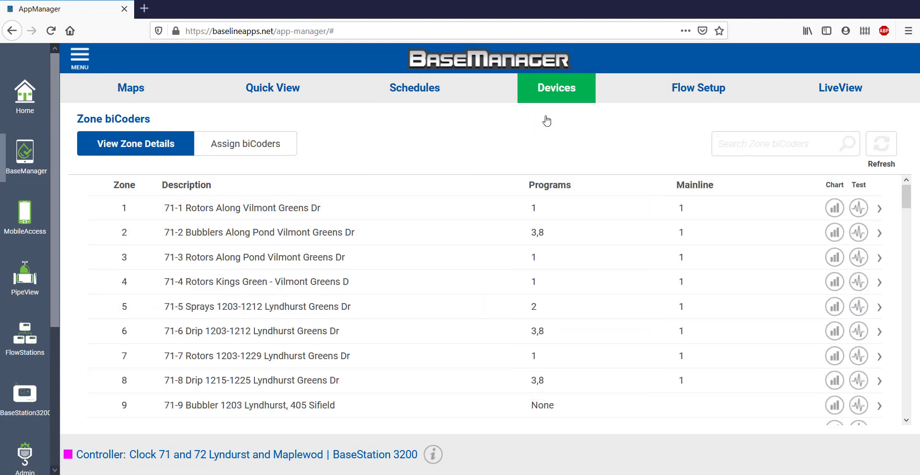
mouse_move(609, 203)
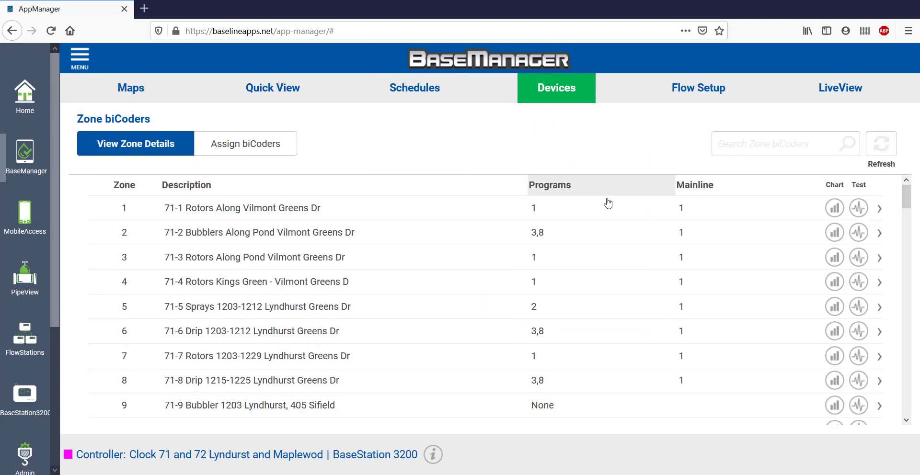
scroll(down, 3)
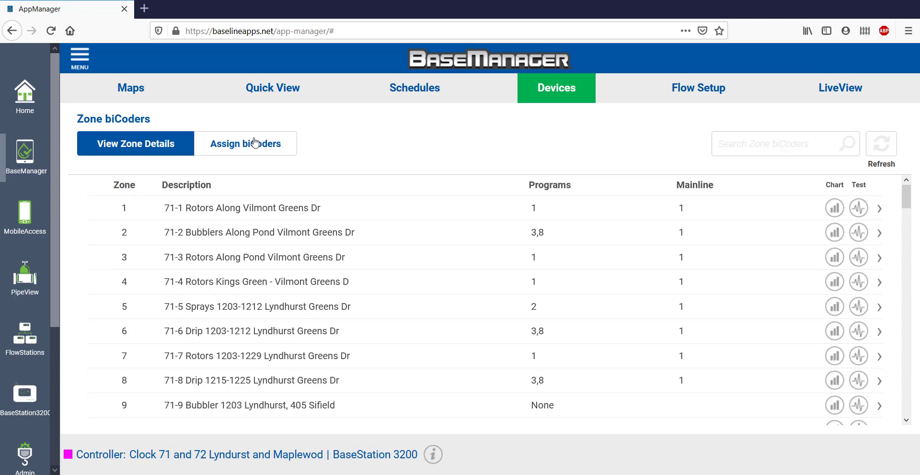
click(245, 143)
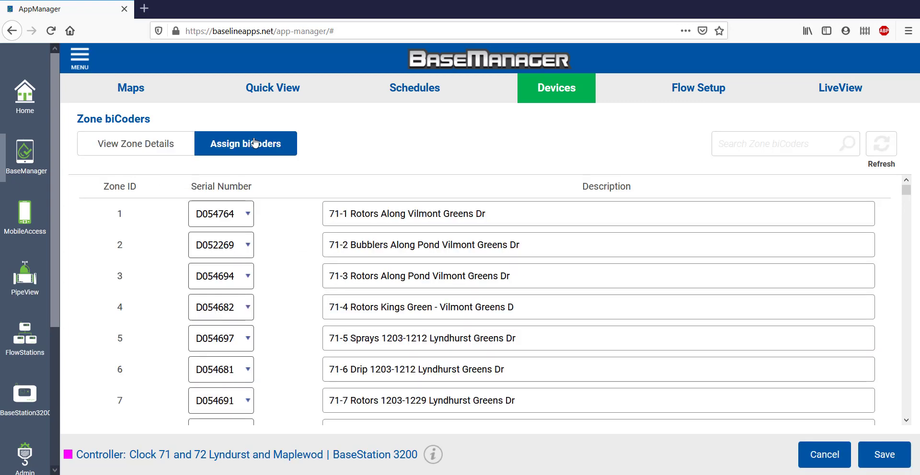
mouse_move(246, 214)
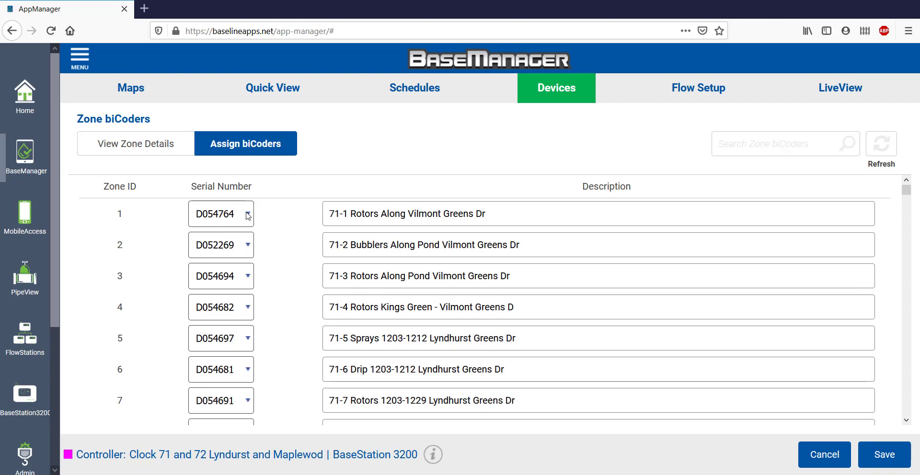
- Assign biCoder VE00002 to zone 1, end its description with 'Drive', and save
click(220, 214)
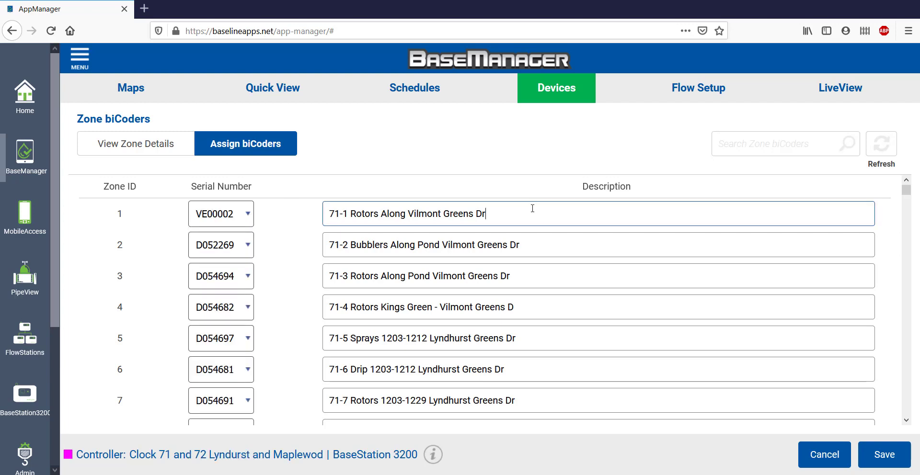
text(i)
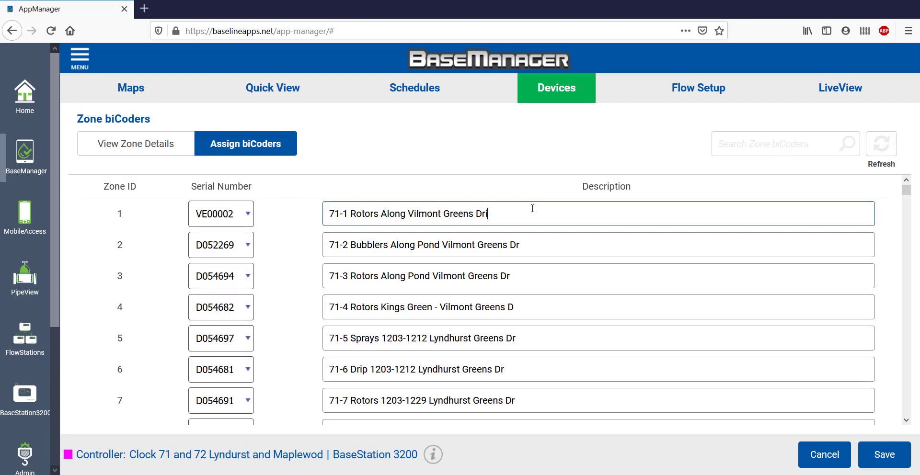
text(ve)
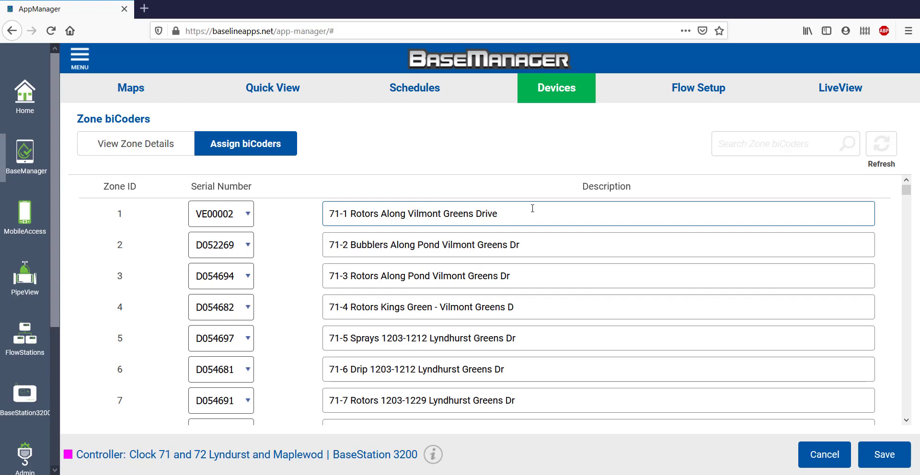
click(697, 87)
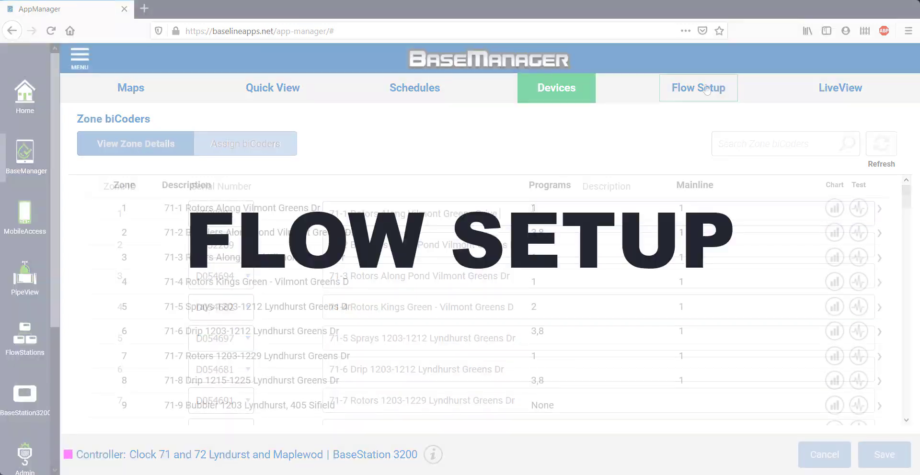
- Give water source 1, Lyndhurst -WS, a 100-gallon monthly budget and save it
click(699, 87)
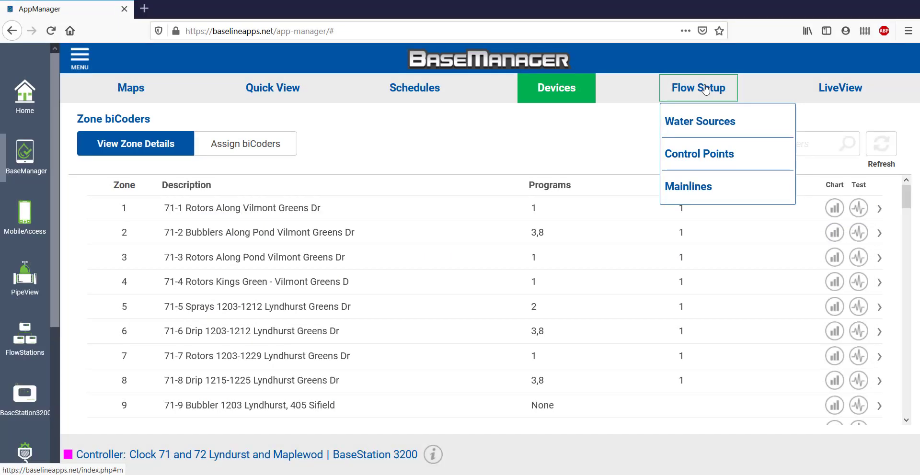
click(699, 122)
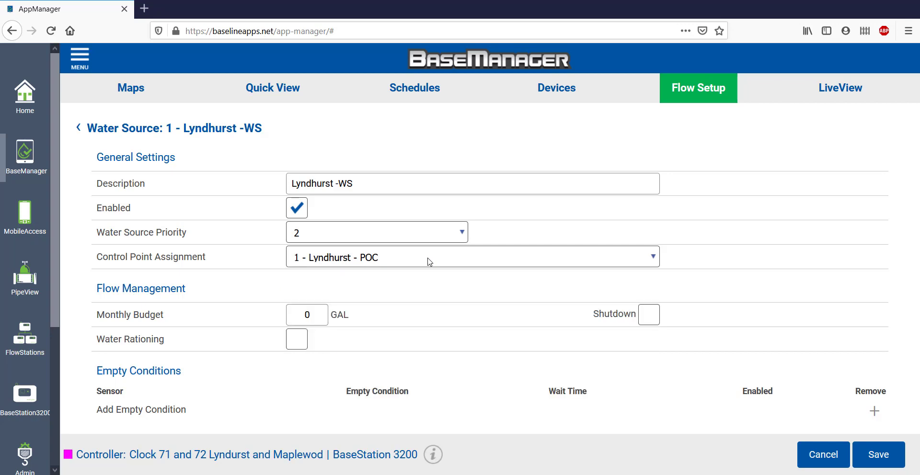
text(100)
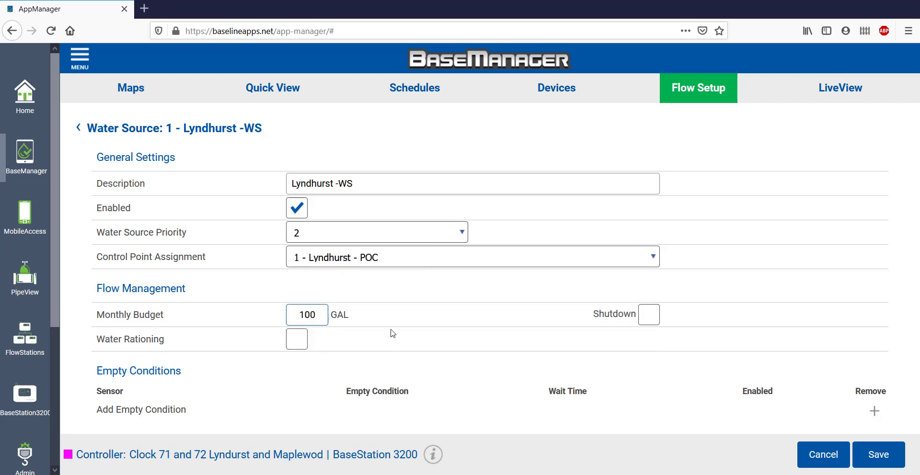
click(648, 315)
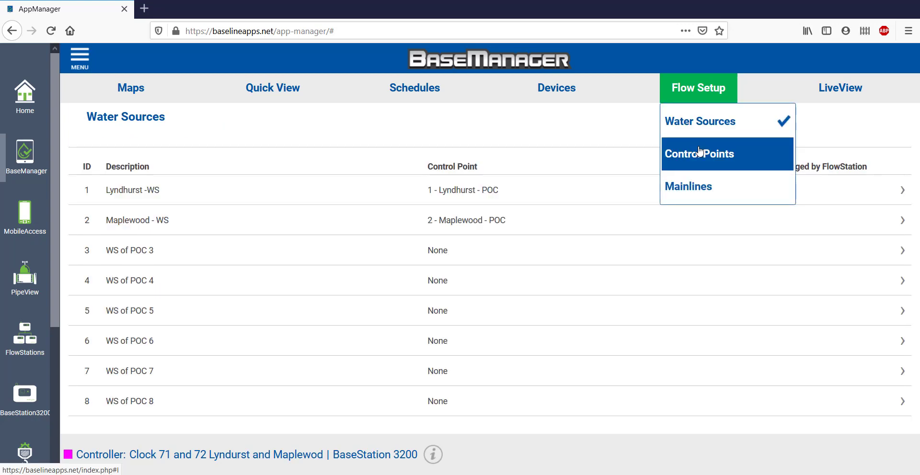
- Set Lyndhurst - POC's high flow limit to 150 GPM and unscheduled limit to 20 GPM, keeping Master Valve 1
click(698, 154)
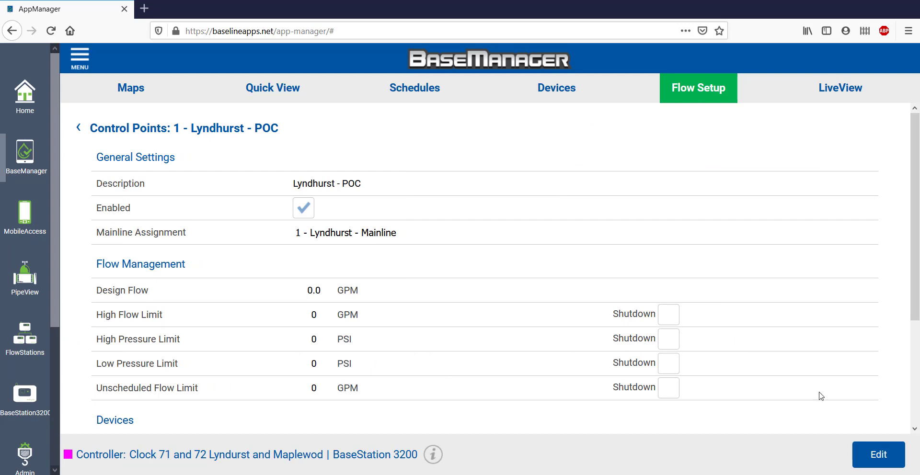
click(877, 455)
text(120)
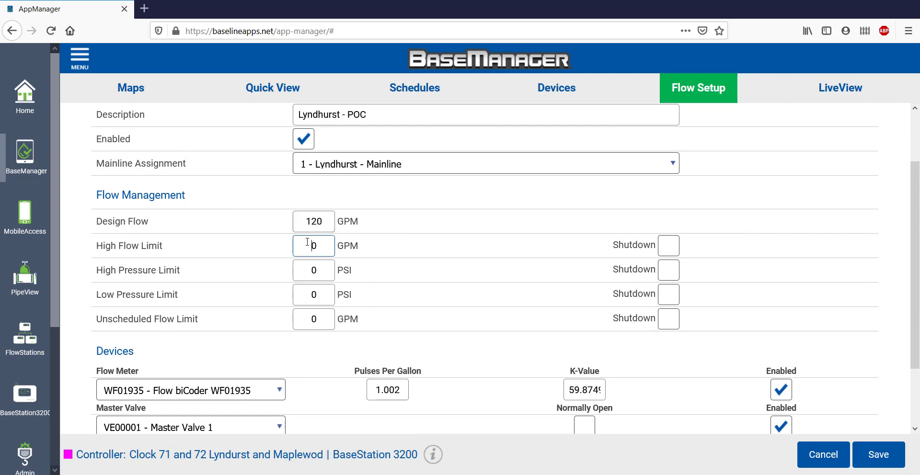
text(150)
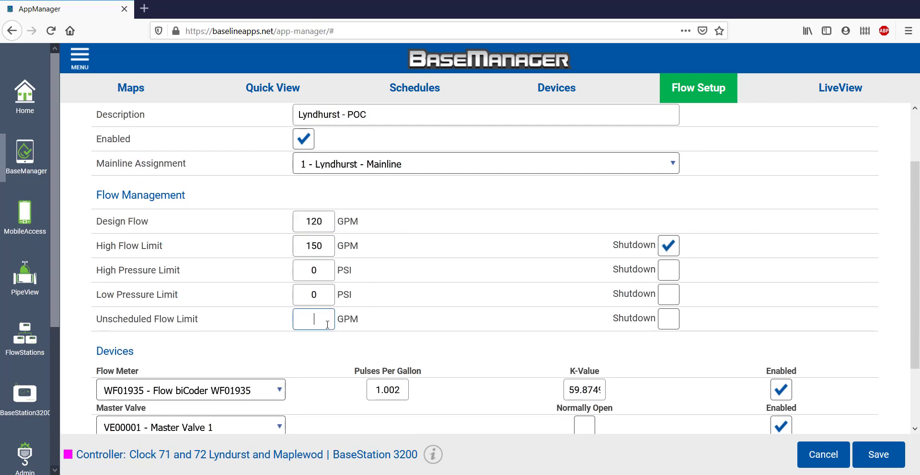
text(20)
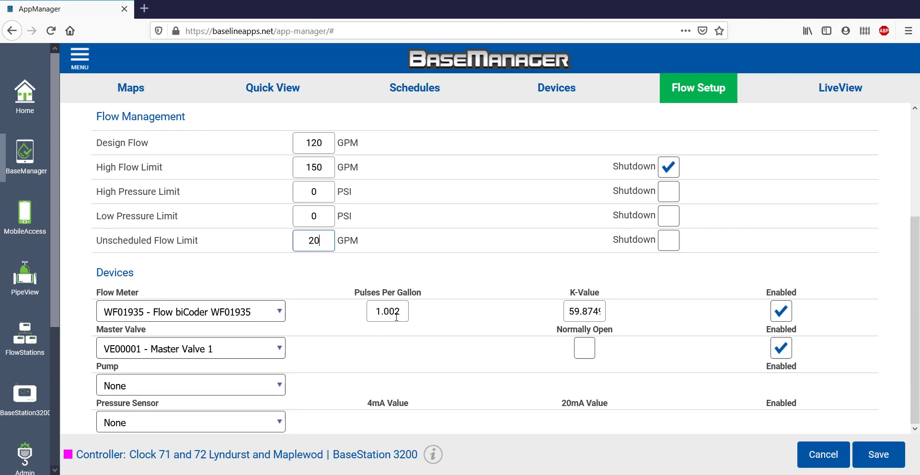
click(190, 312)
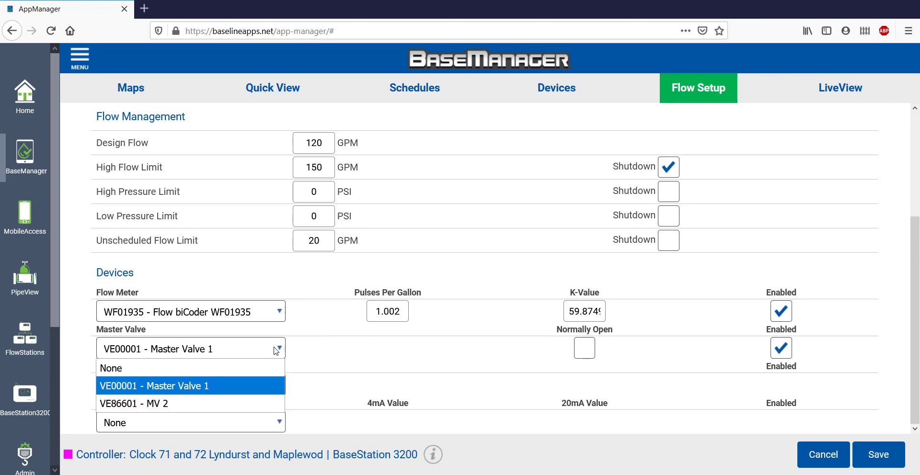
click(175, 386)
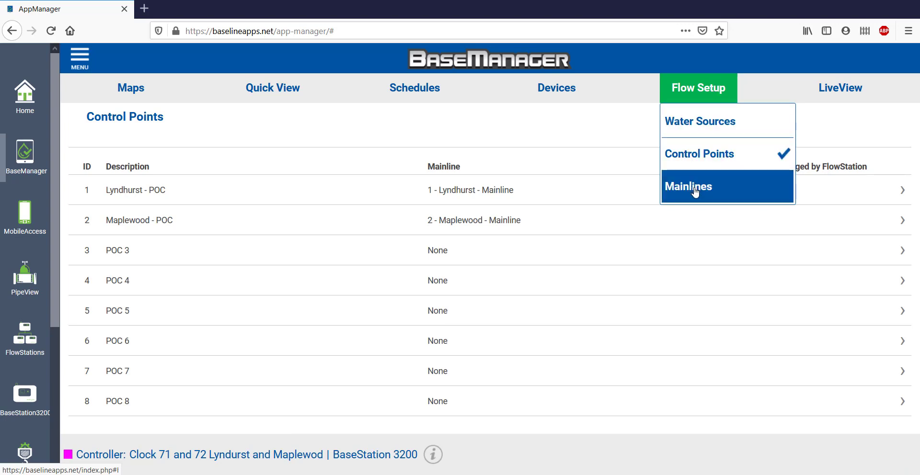
- Set Lyndhurst - Mainline's design flow to 120 GPM and turn on Manage by Flow
click(687, 186)
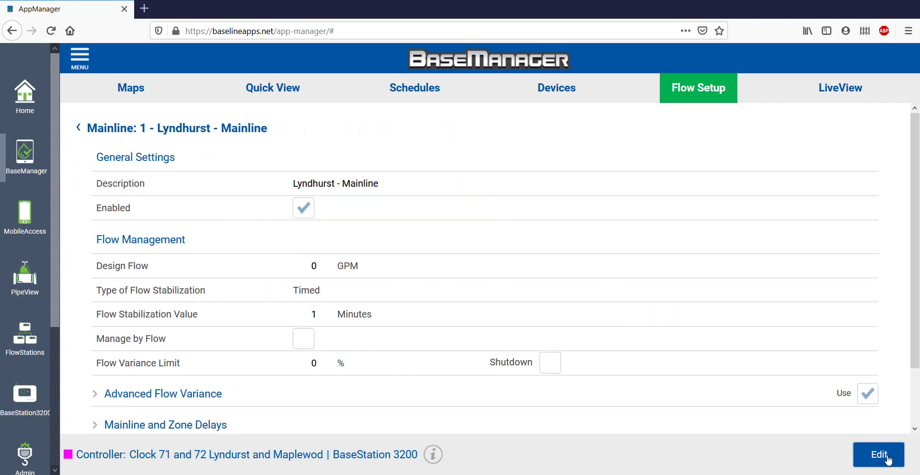
click(878, 455)
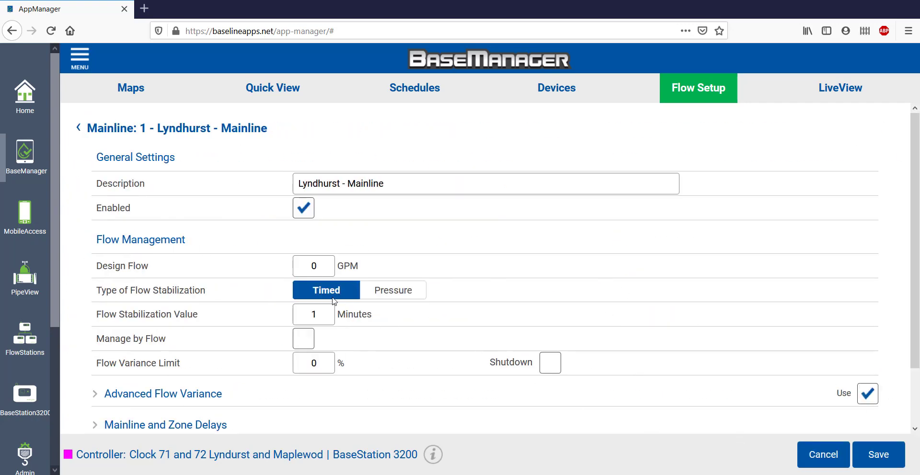
text(120)
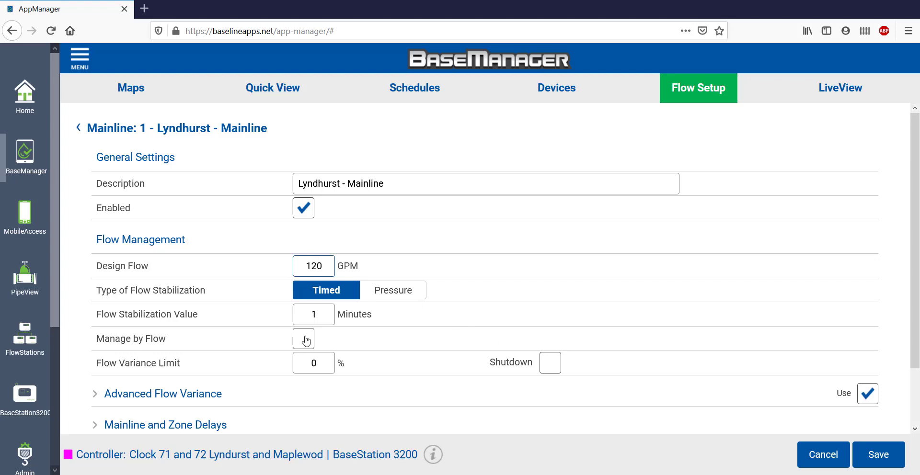
click(304, 339)
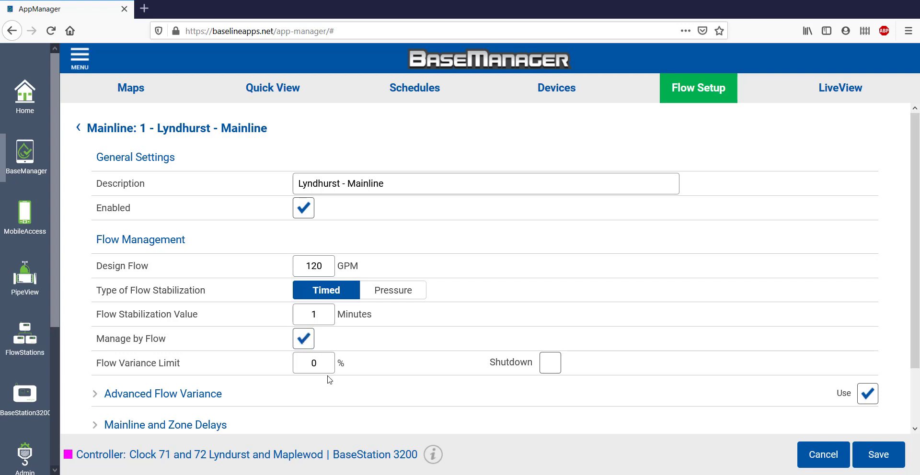
- Set 3-minute flow stabilization and the variance limit, and expand the zone assignments
click(314, 314)
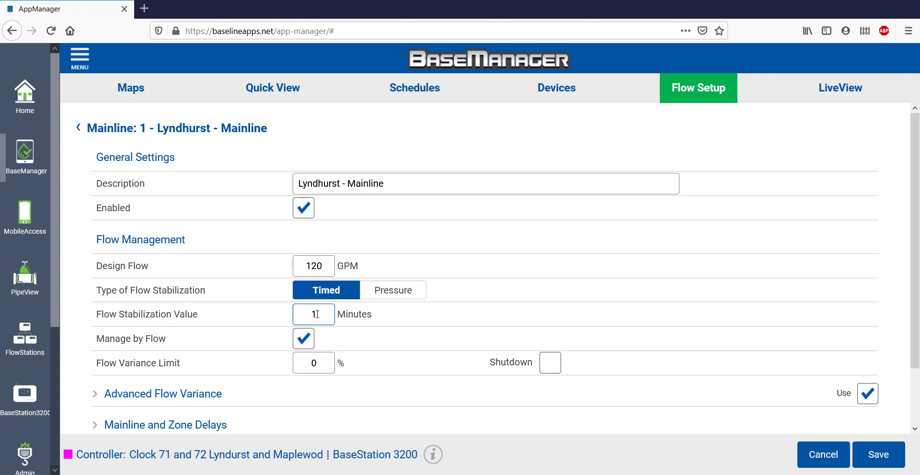
text(3)
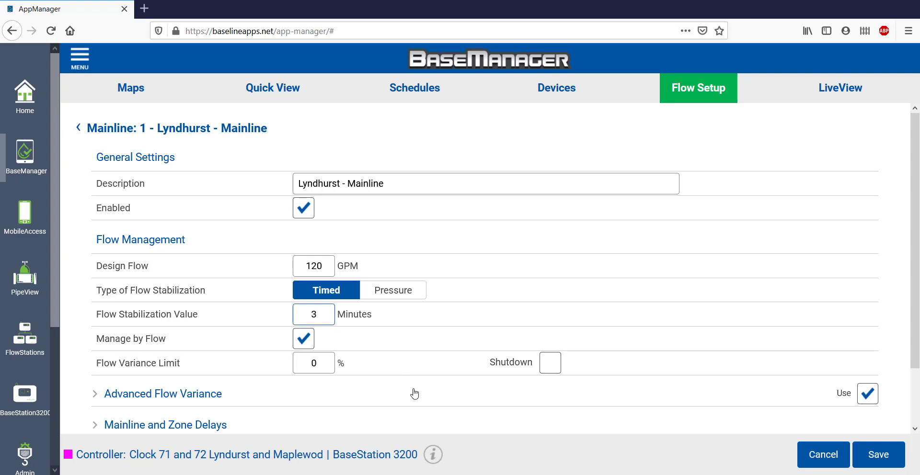
mouse_move(410, 394)
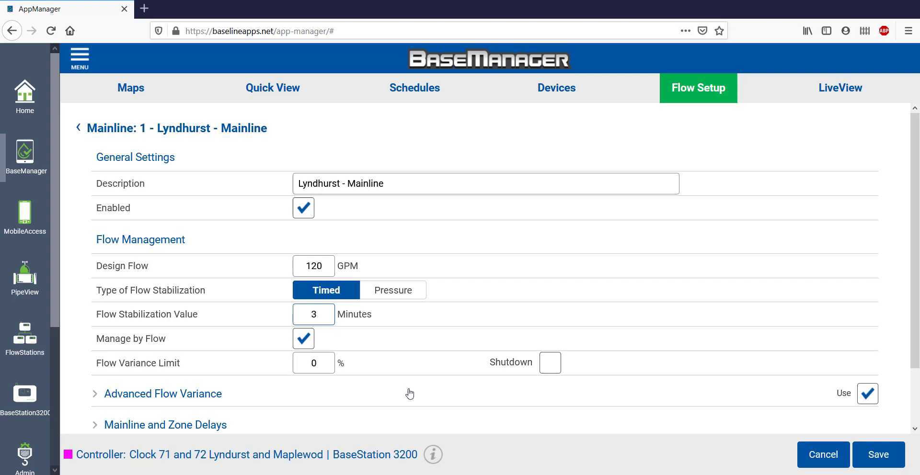
click(314, 362)
text(20)
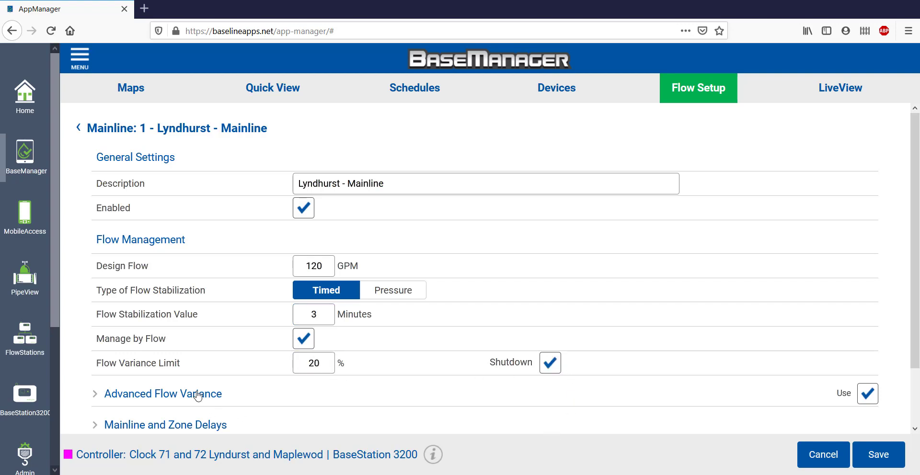
scroll(down, 3)
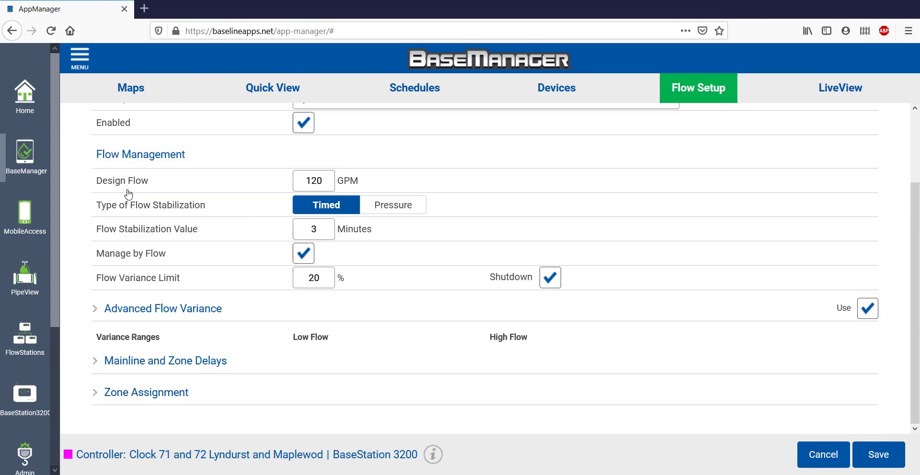
click(146, 392)
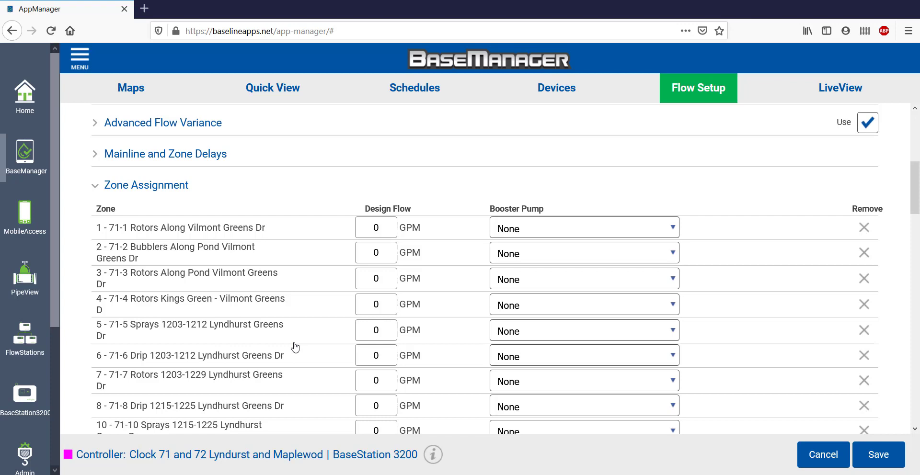
- Enter design flows of 22.5, 112 and 9 GPM for mainline zones 1–3
click(376, 227)
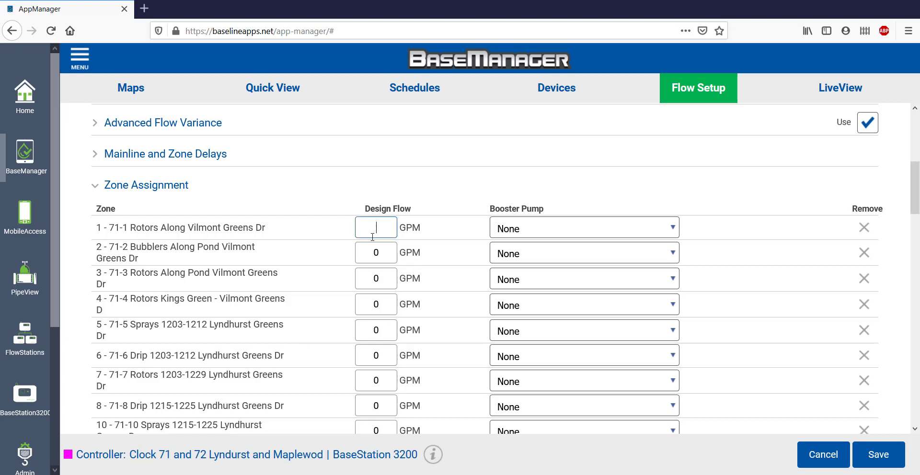
text(22.5)
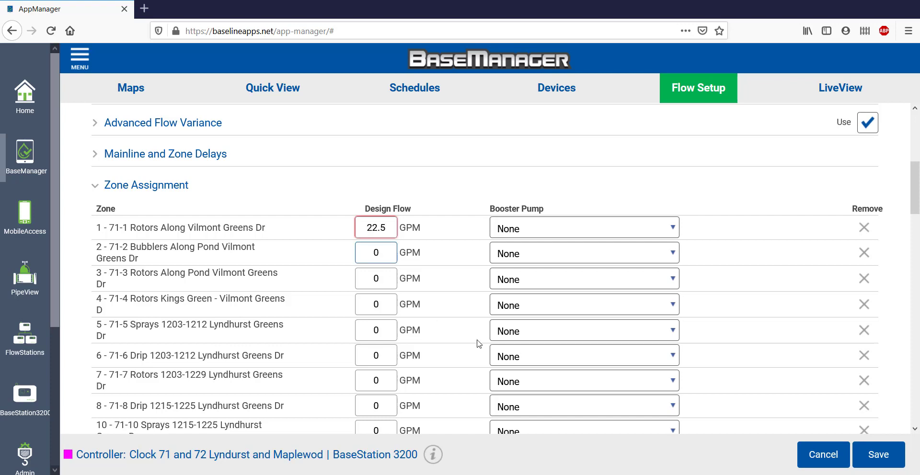
text(112)
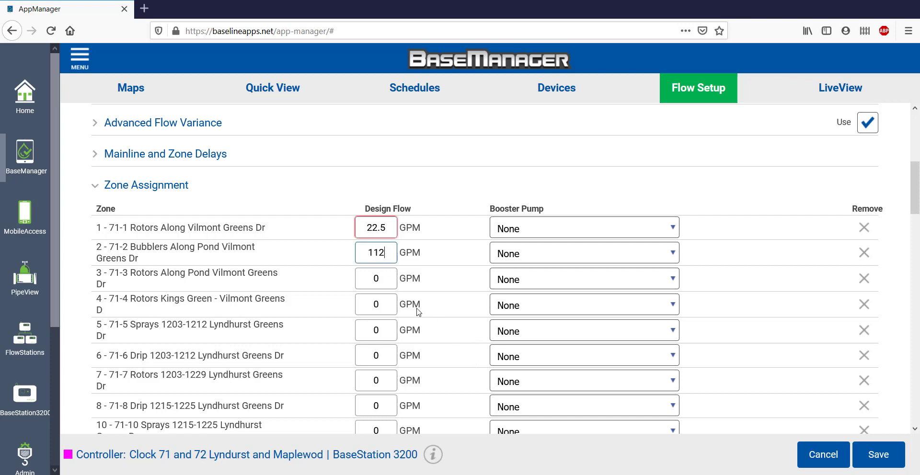
text(9)
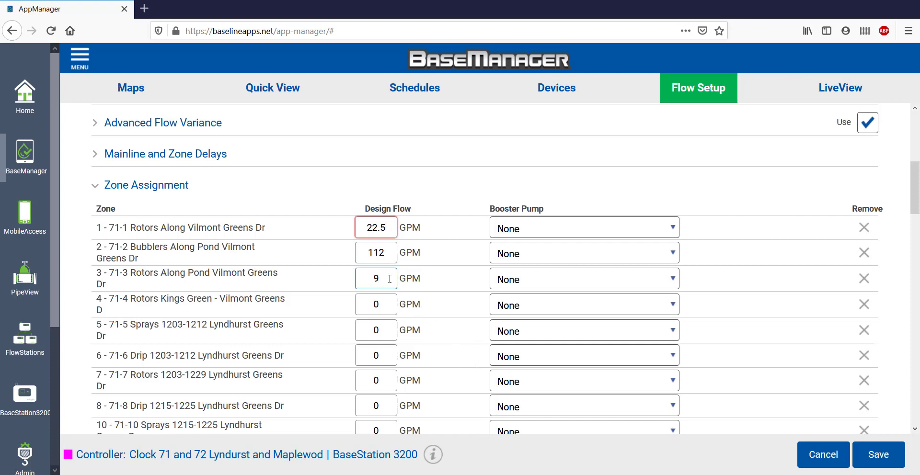
click(839, 87)
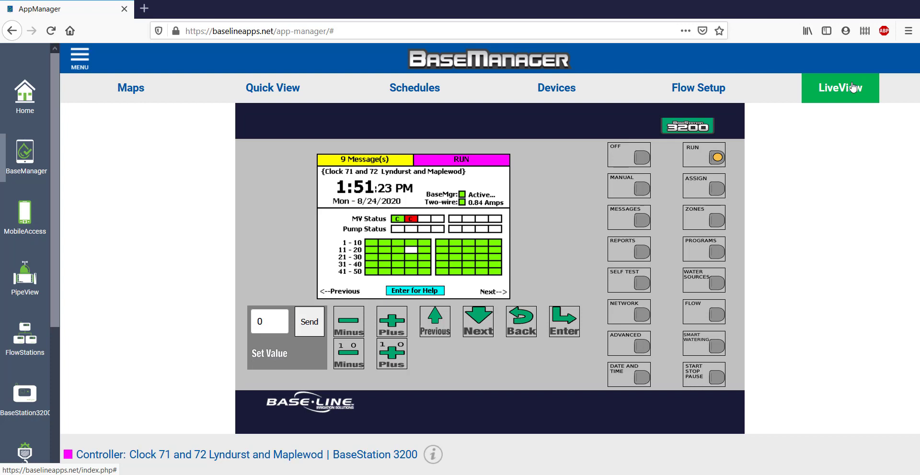
mouse_move(713, 271)
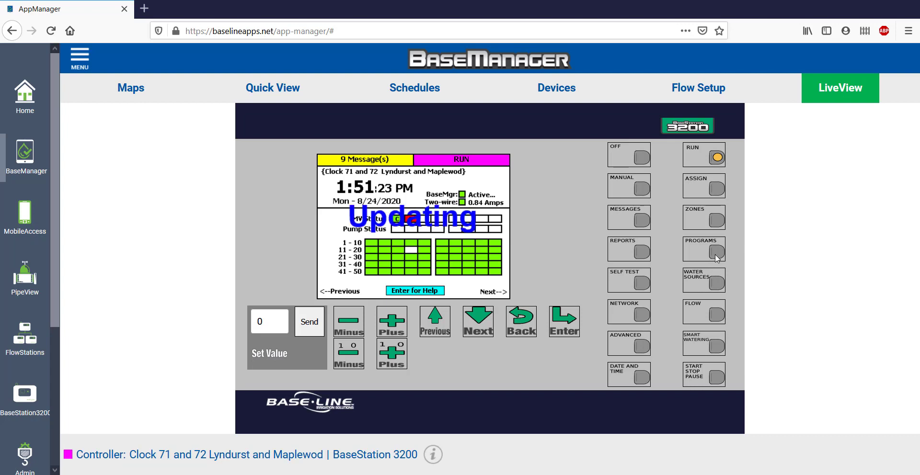
- Refresh the BaseStation 3200 LiveView display showing BaseManager connected
click(703, 248)
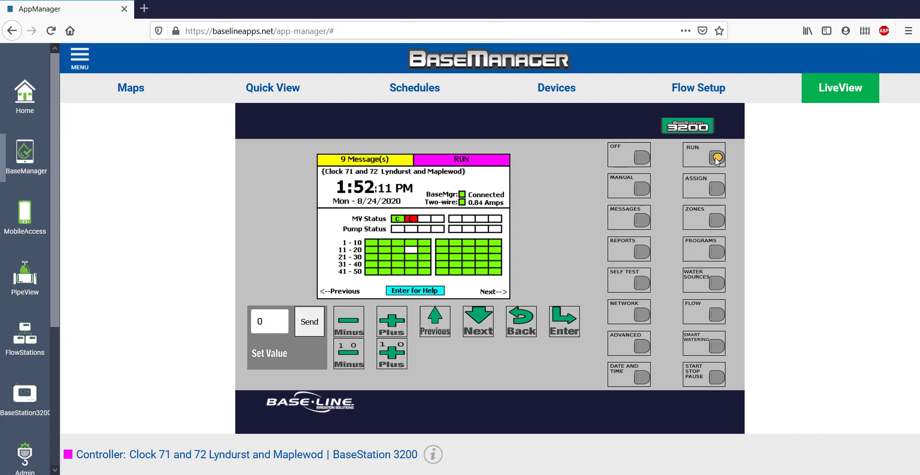
mouse_move(716, 164)
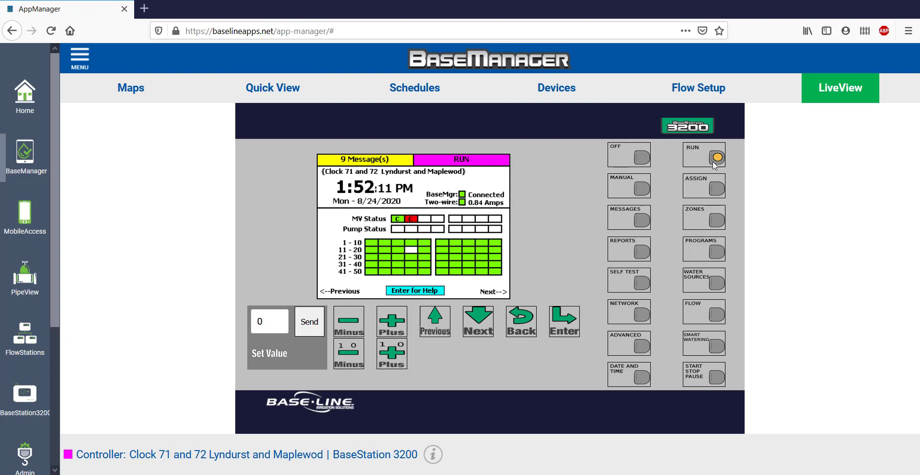